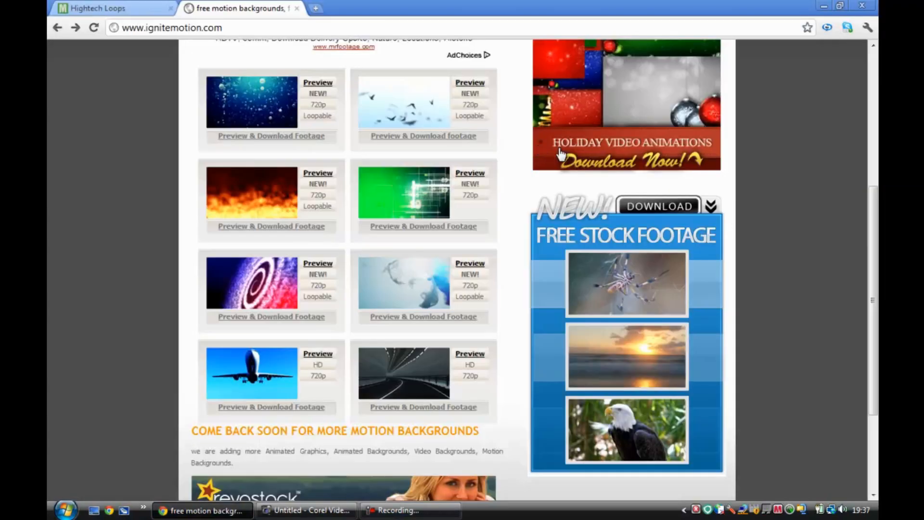
mouse_move(835, 213)
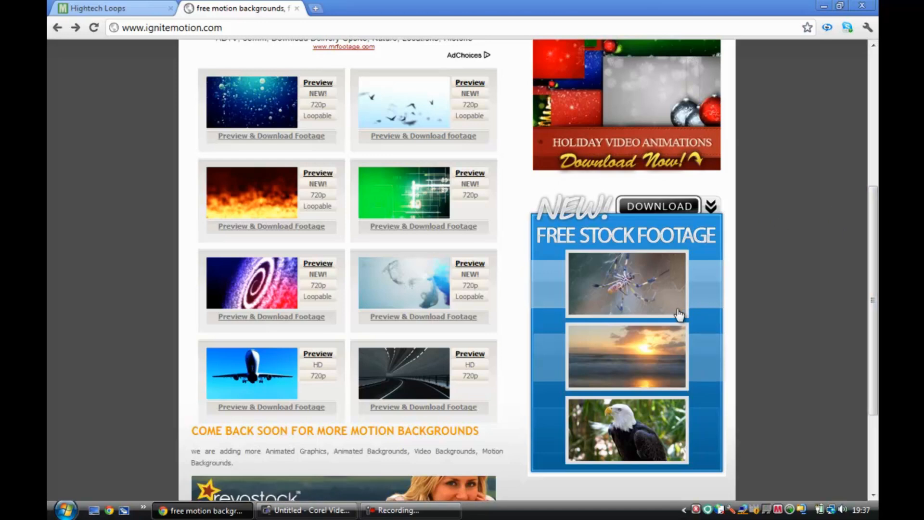
mouse_move(764, 242)
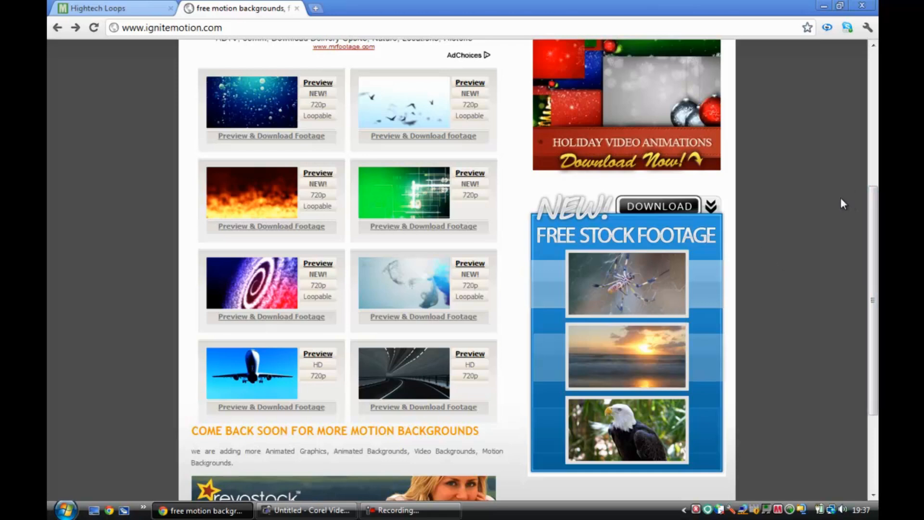
mouse_move(286, 133)
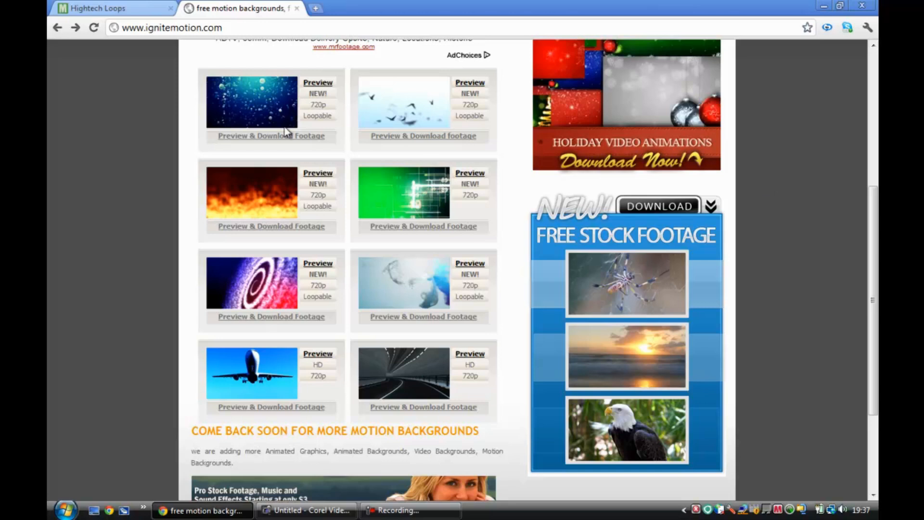
mouse_move(346, 81)
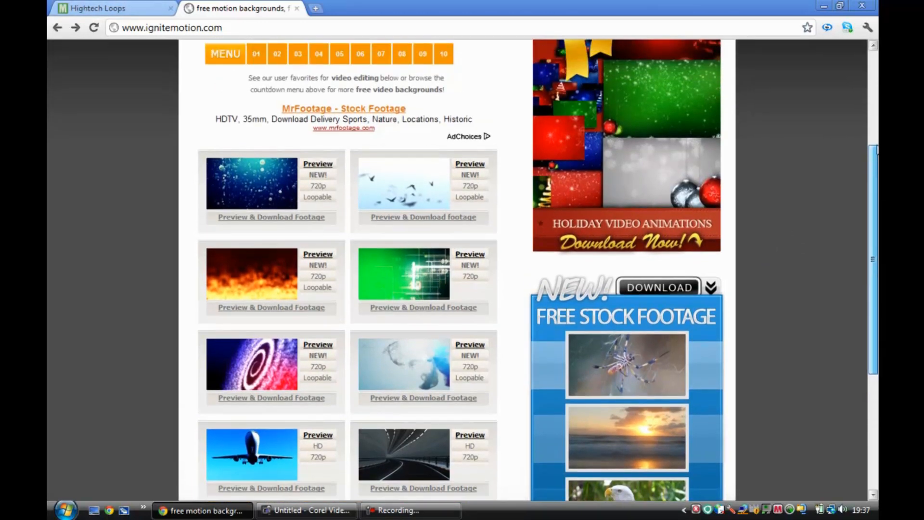
Step: Leave the Ignite Motion free backgrounds page for the Movietools Hightech Loops tab
left_click(94, 9)
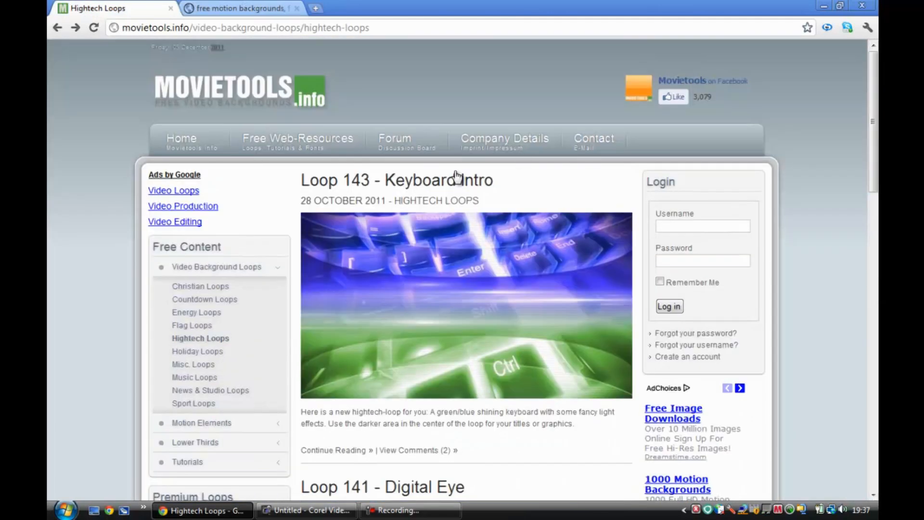
Step: Open Loop 141 - Digital Eye and download its Windows Media (WMV) file
left_click(239, 8)
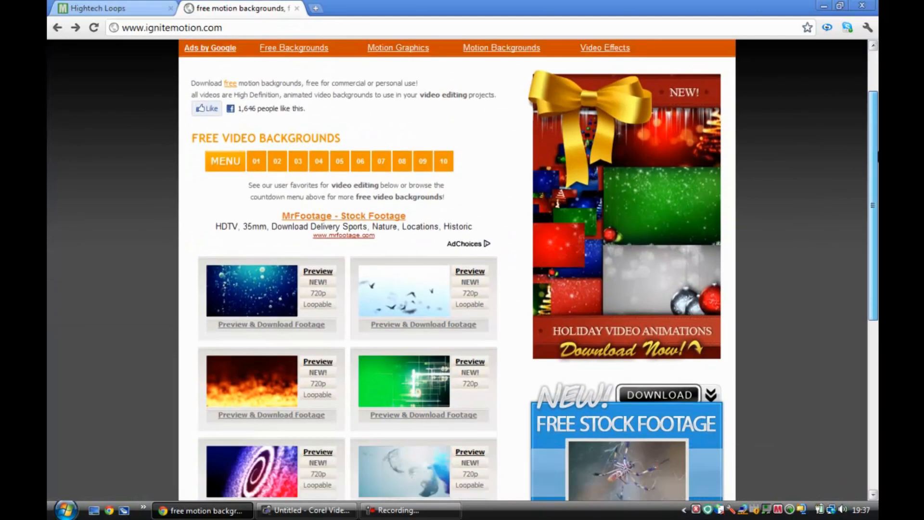
left_click(94, 8)
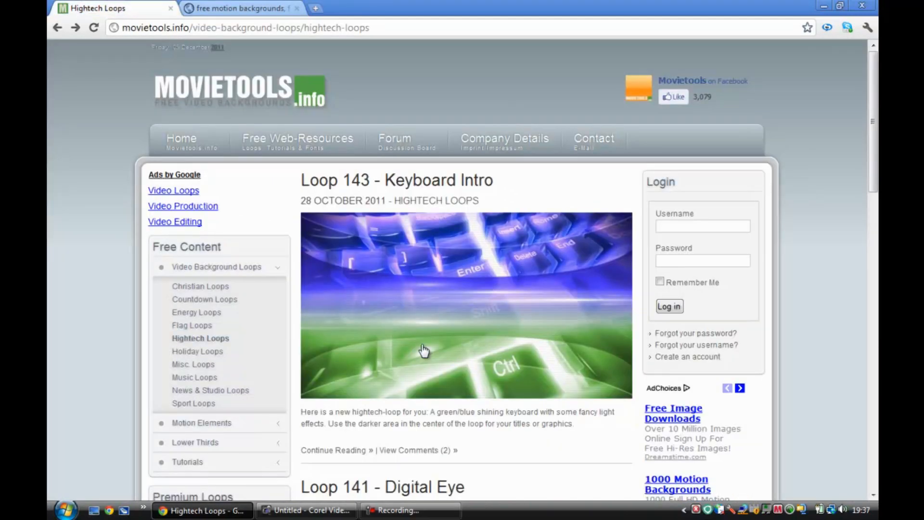
scroll("down", 3)
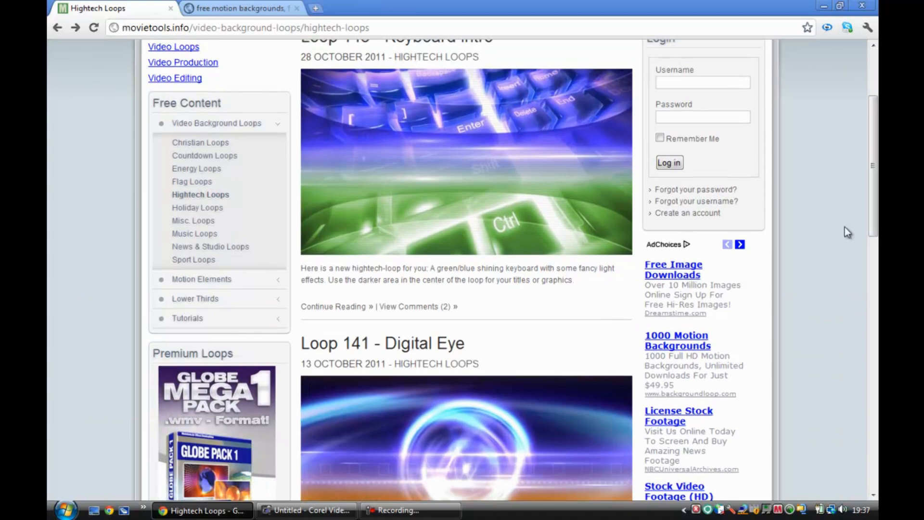
scroll("down", 3)
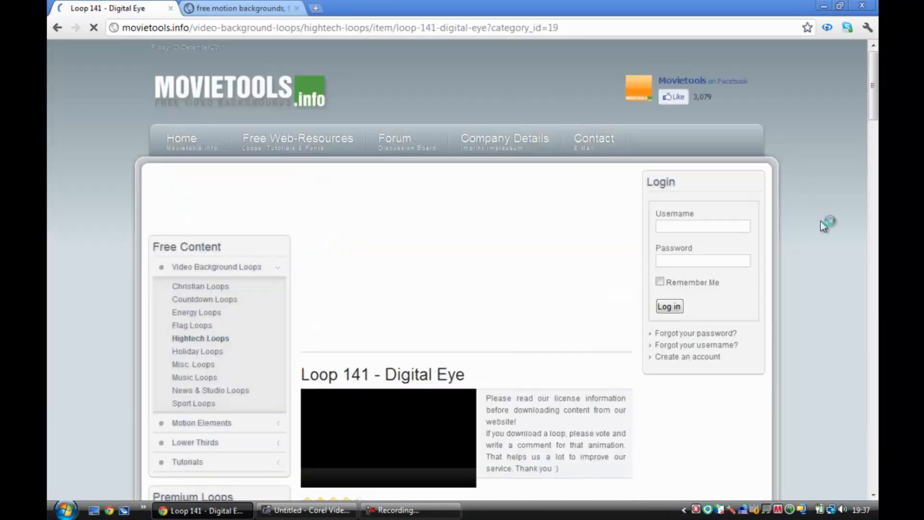
scroll("down", 3)
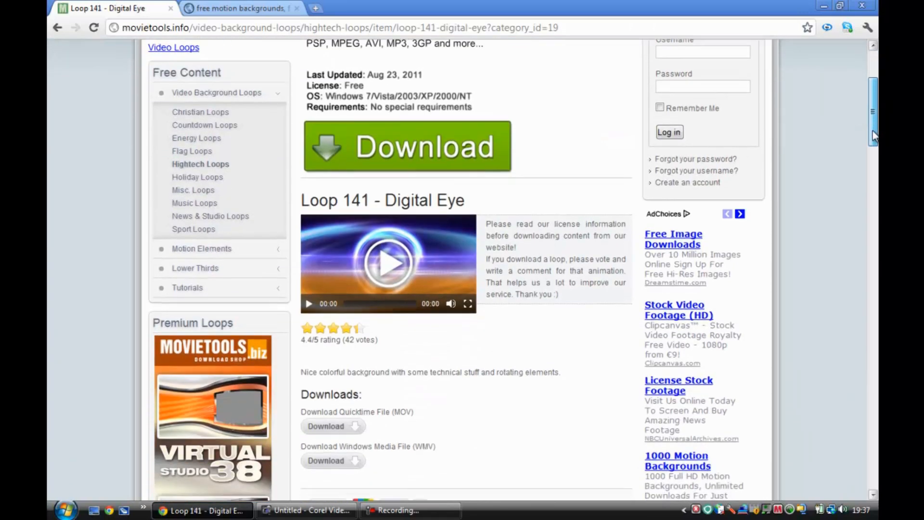
scroll("down", 3)
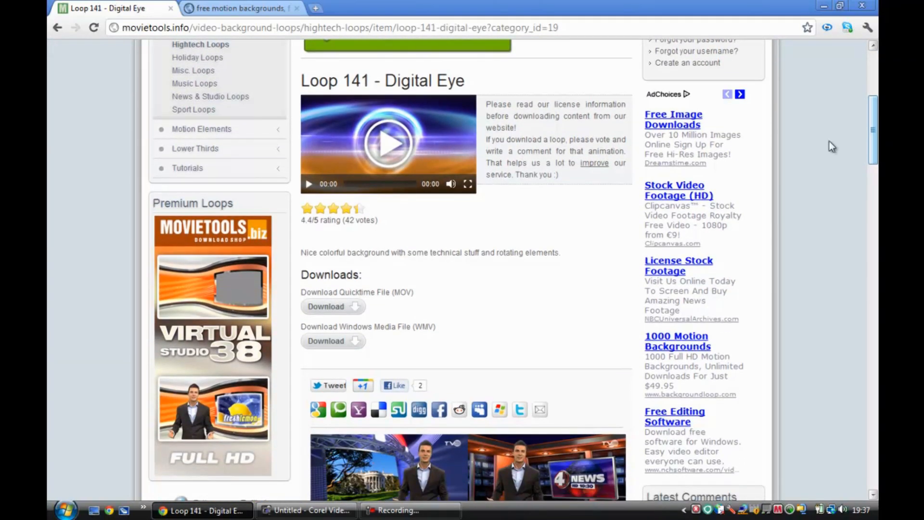
left_click(326, 341)
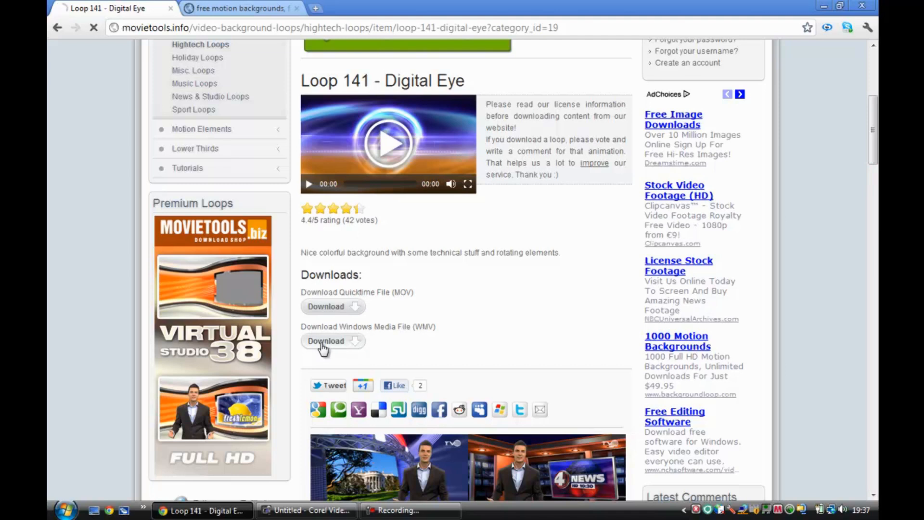
Step: Show WD0141.wmv in the Downloads folder and delete the older WD0133 clip
left_click(326, 341)
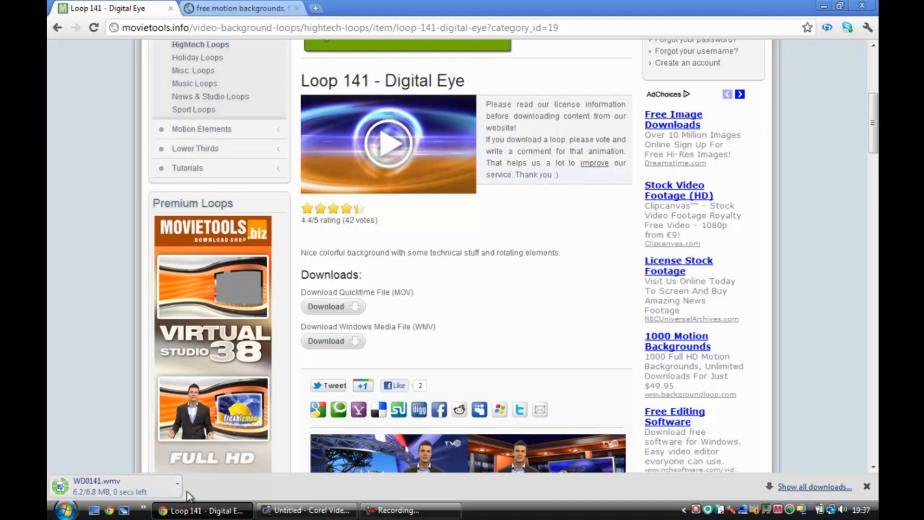
left_click(176, 486)
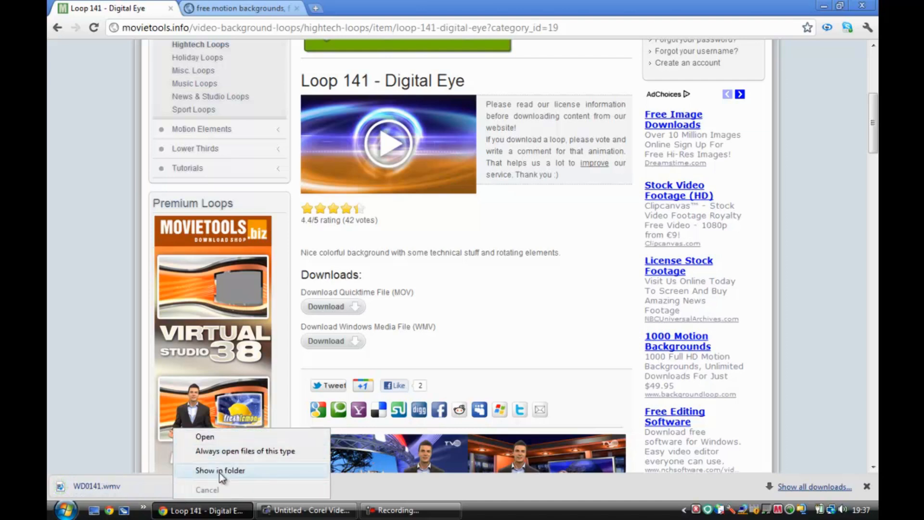
left_click(220, 470)
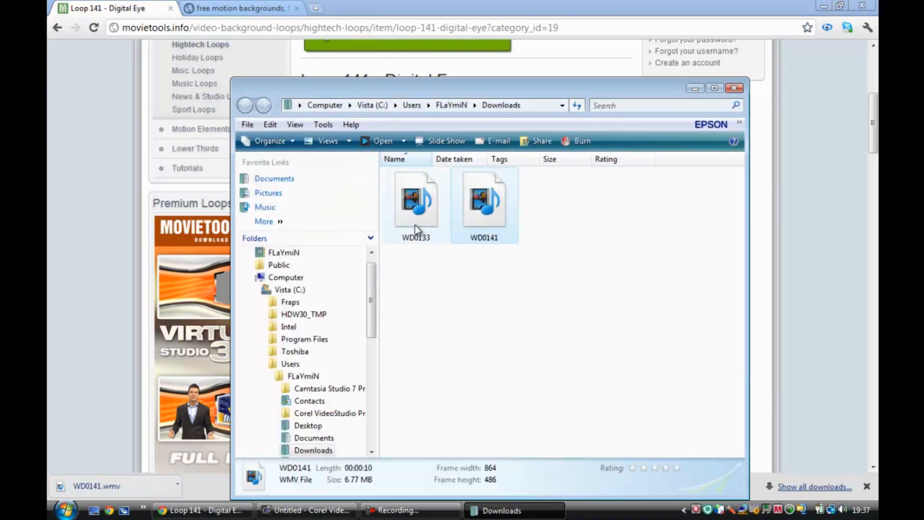
left_click(416, 203)
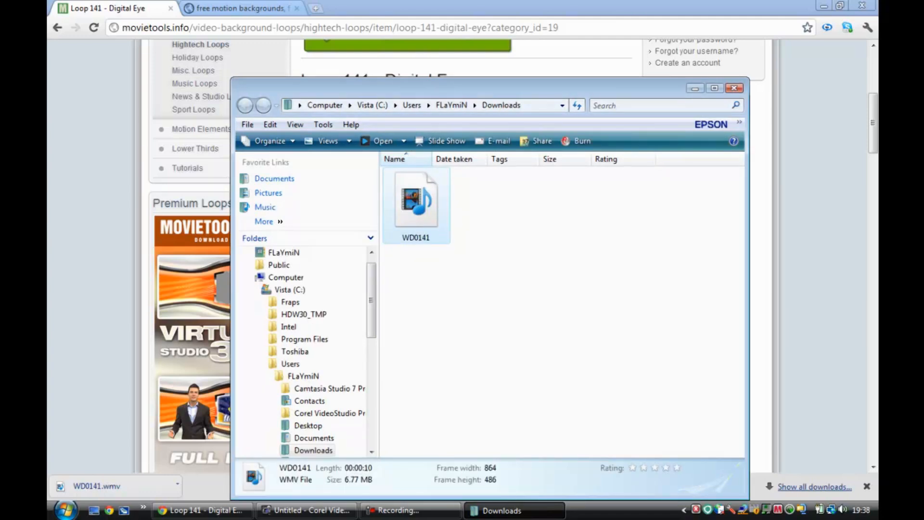
Step: Bring VideoStudio forward with WD0141.wmv on the video track, ready for titles
left_click(306, 510)
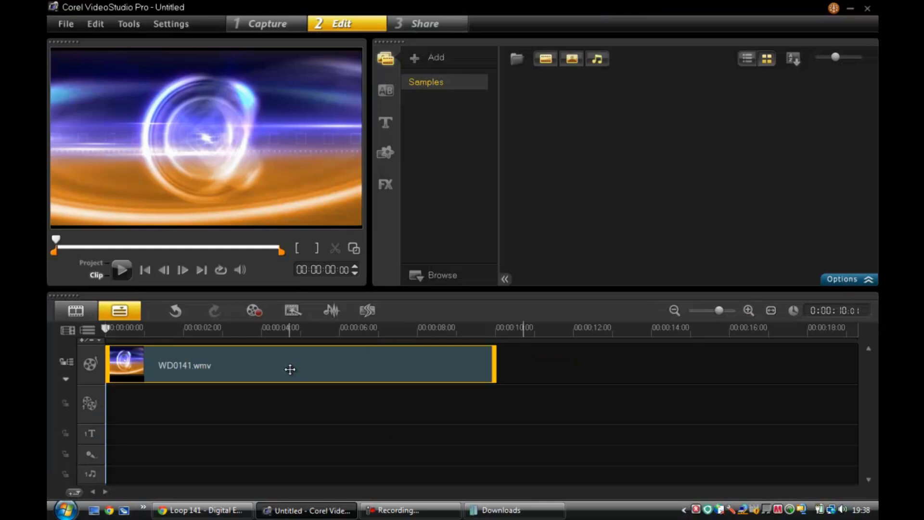
left_click(289, 364)
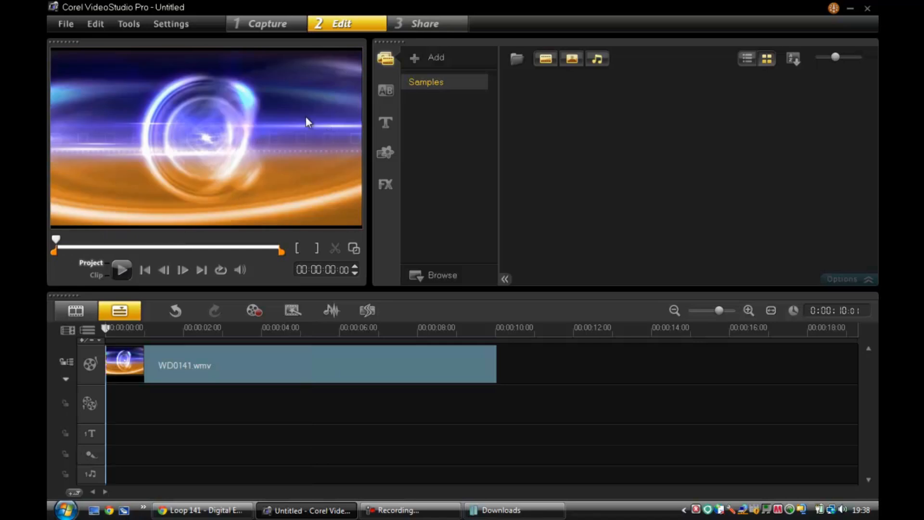
left_click(386, 123)
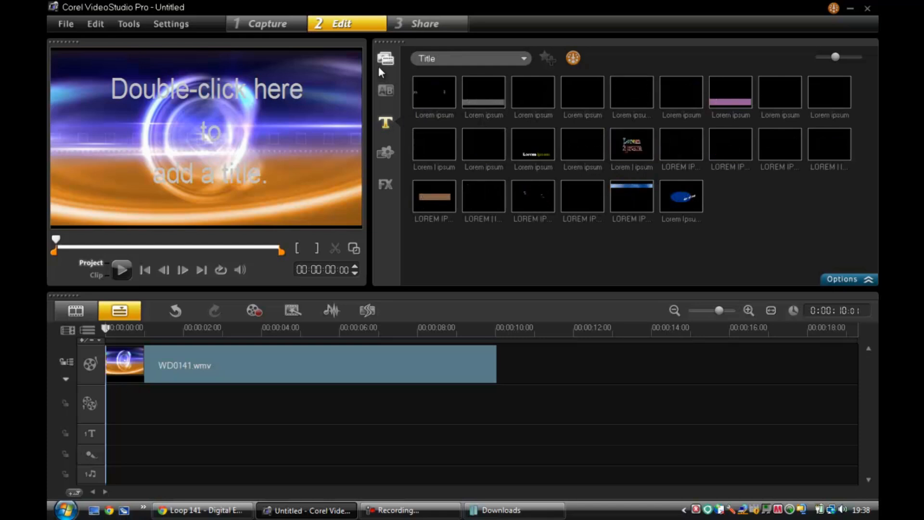
Step: Place the LOREM IPSUM title preset at 0:00 and preview it over the loop
left_click(386, 91)
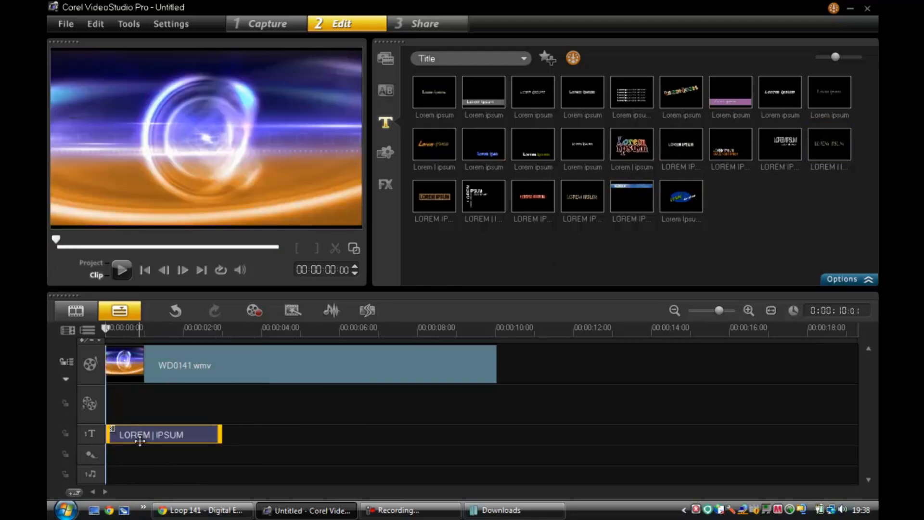
left_click(122, 270)
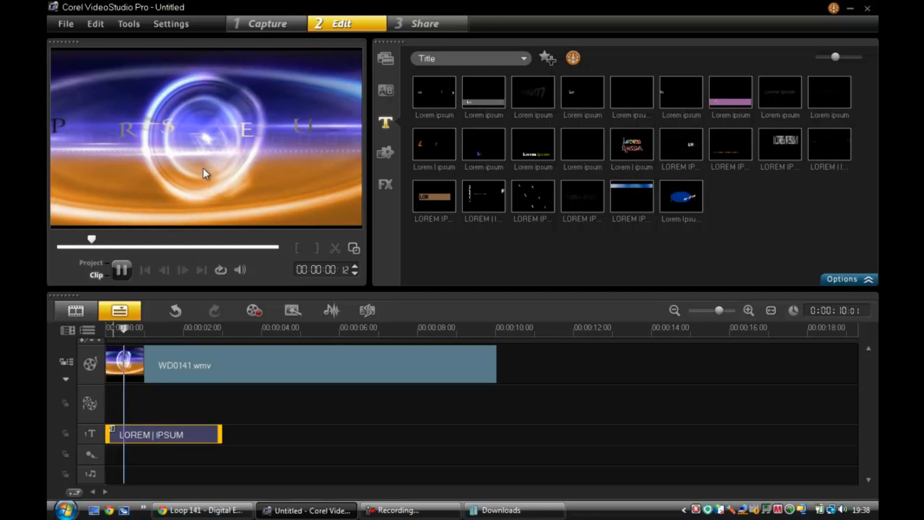
left_click(122, 270)
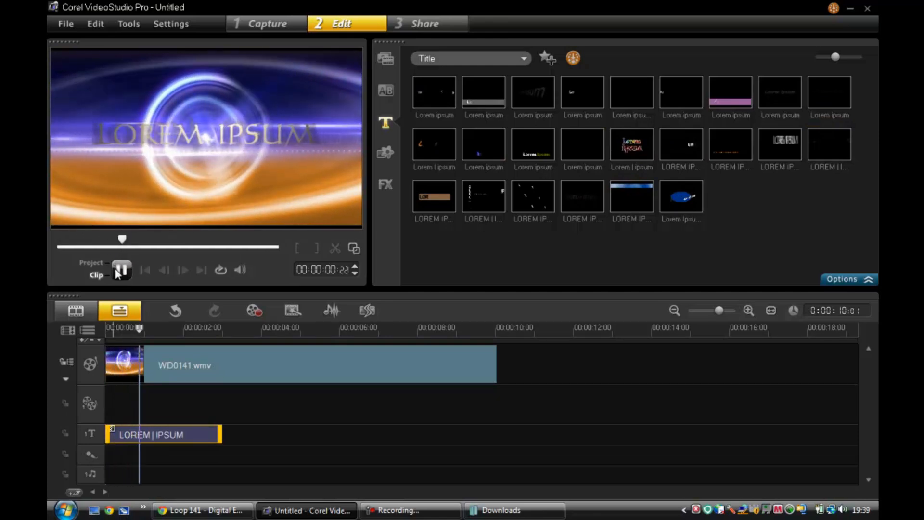
left_click(121, 270)
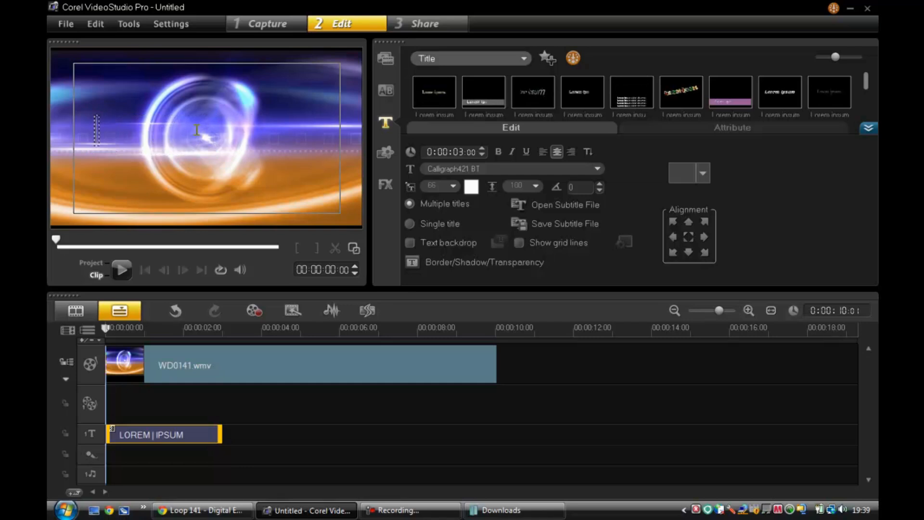
Step: Change the title text to NooBGam3rZ and select it for restyling
type("NooB")
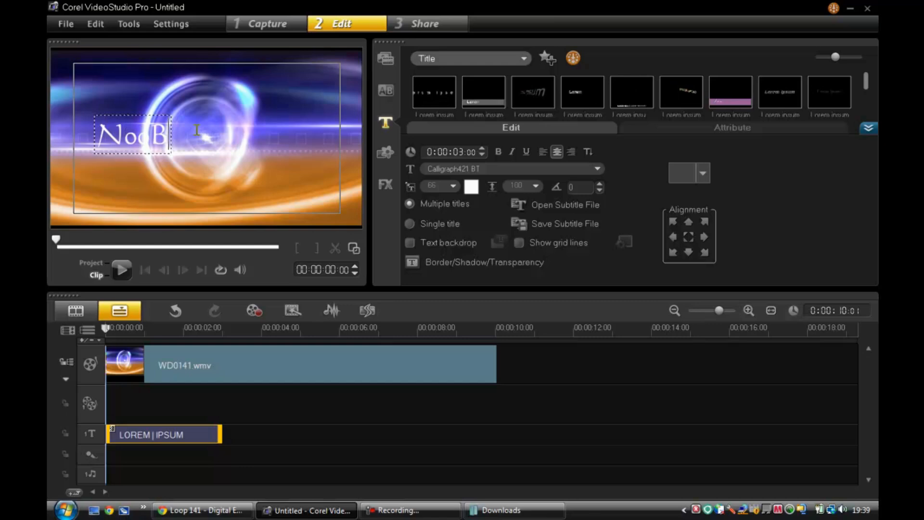
type("Gamer")
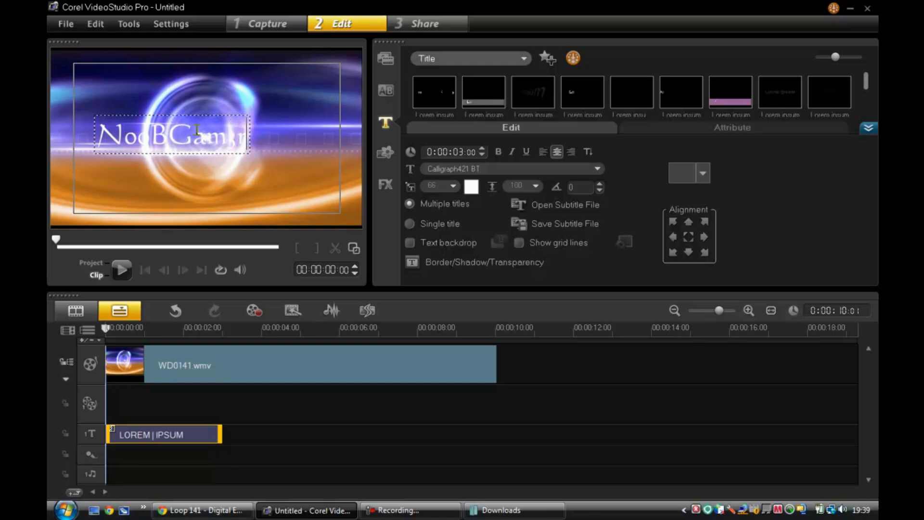
left_click(689, 236)
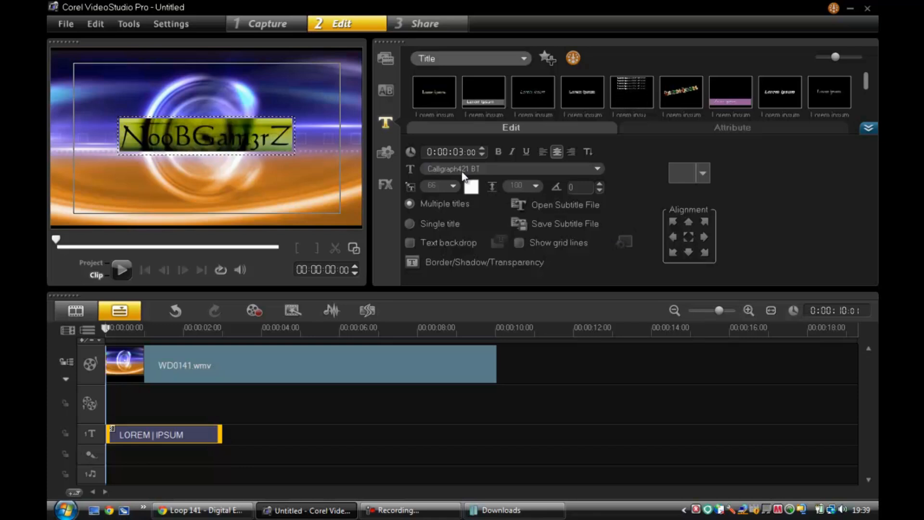
left_click(596, 168)
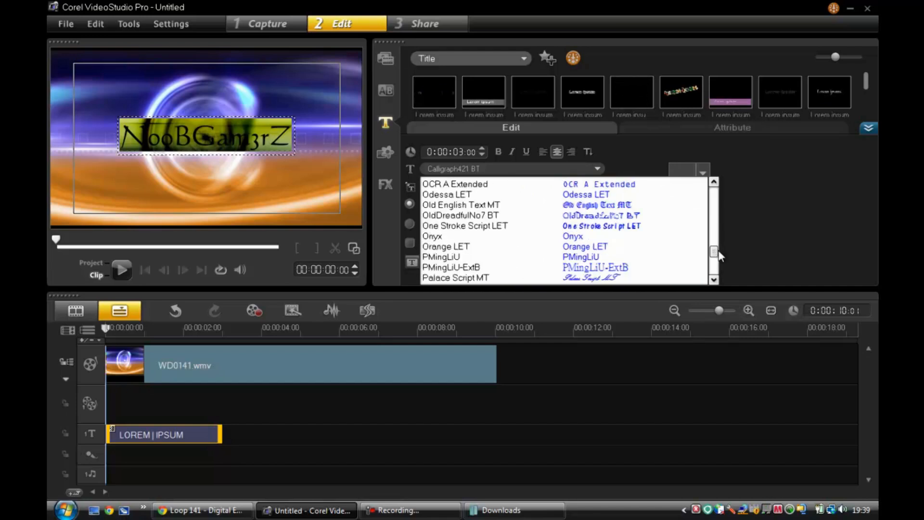
Step: Style the NooBGam3rZ title as bold One Stroke Script LET at size 104
left_click(465, 225)
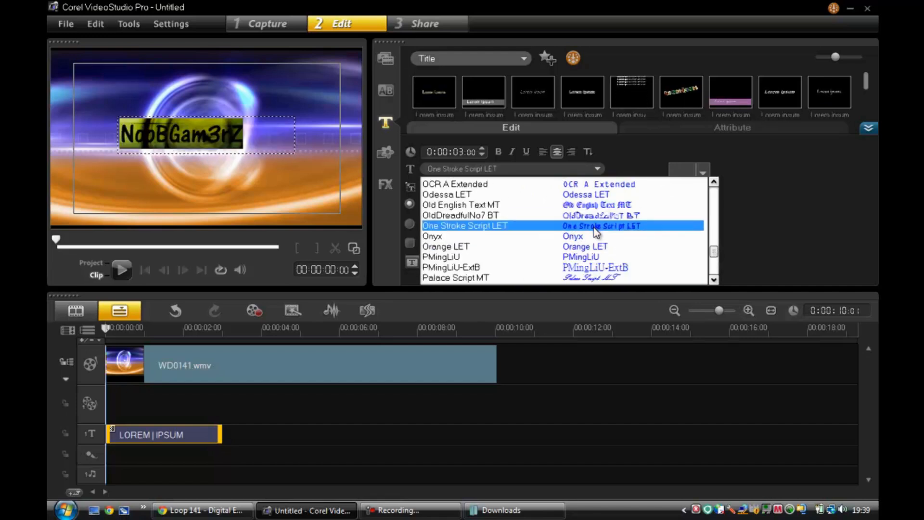
left_click(464, 225)
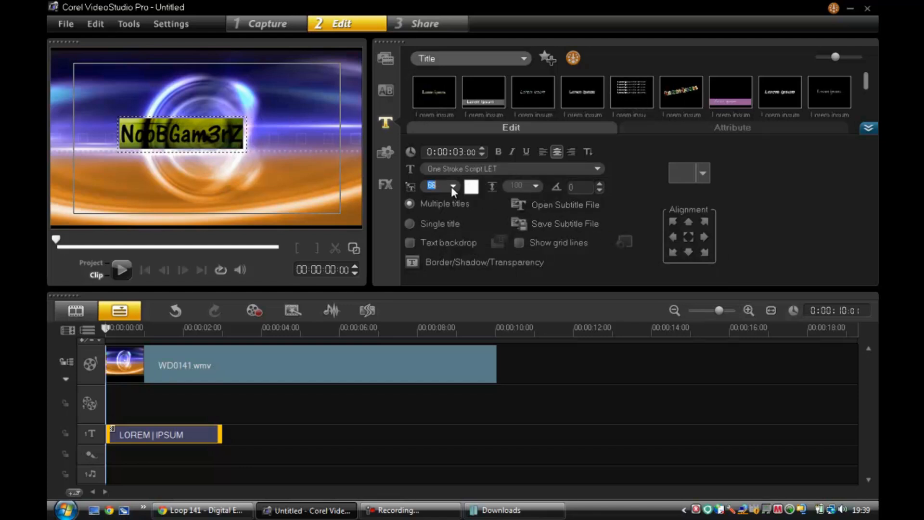
left_click(454, 187)
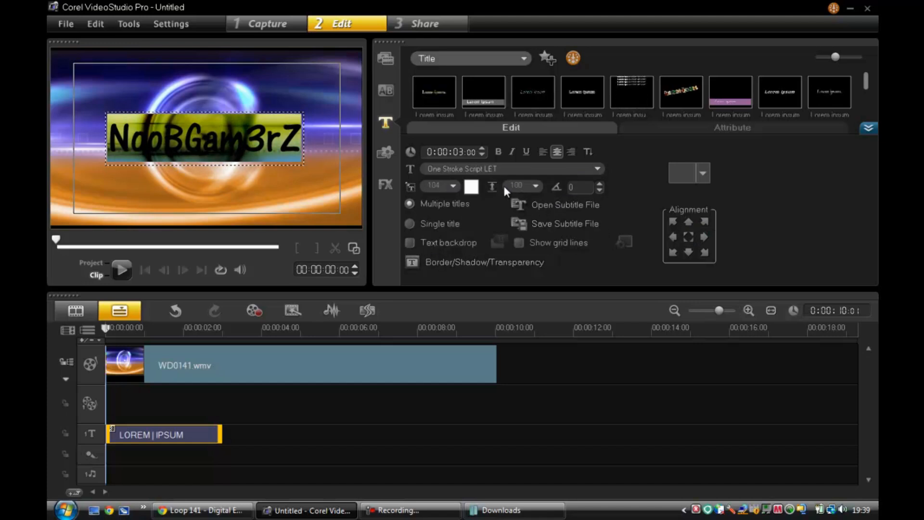
left_click(498, 151)
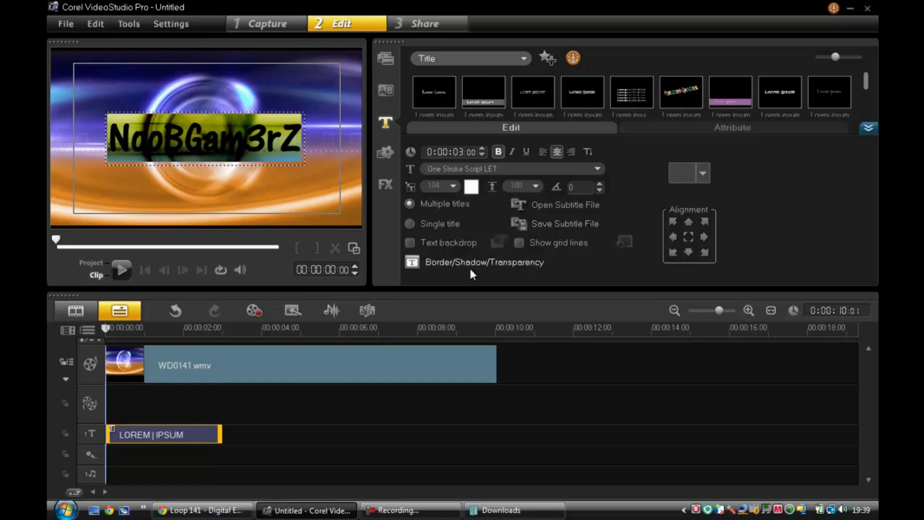
Step: Add a drop shadow to the title with X offset 4.8 and Y 1.2
left_click(484, 262)
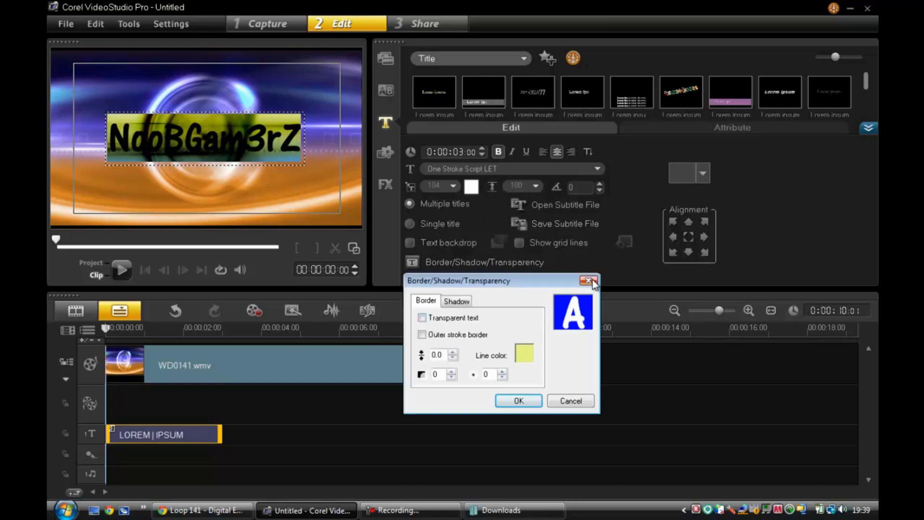
left_click(455, 301)
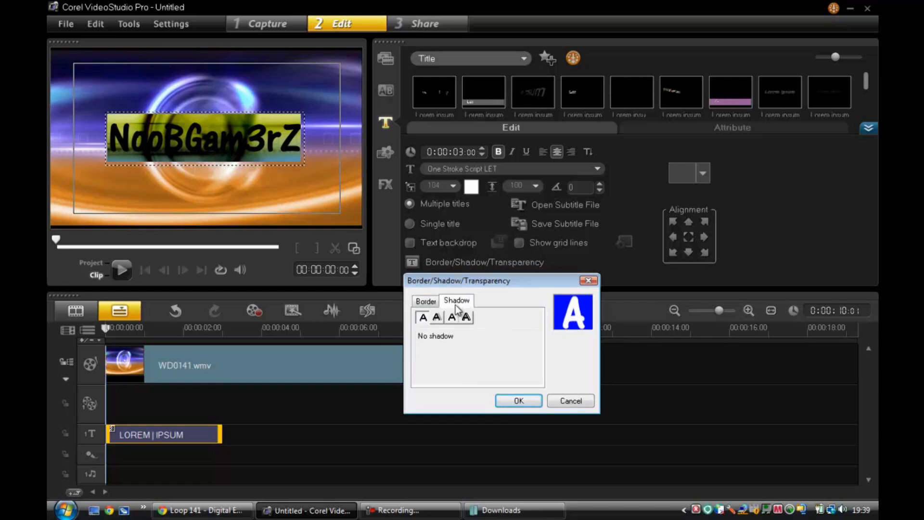
left_click(451, 317)
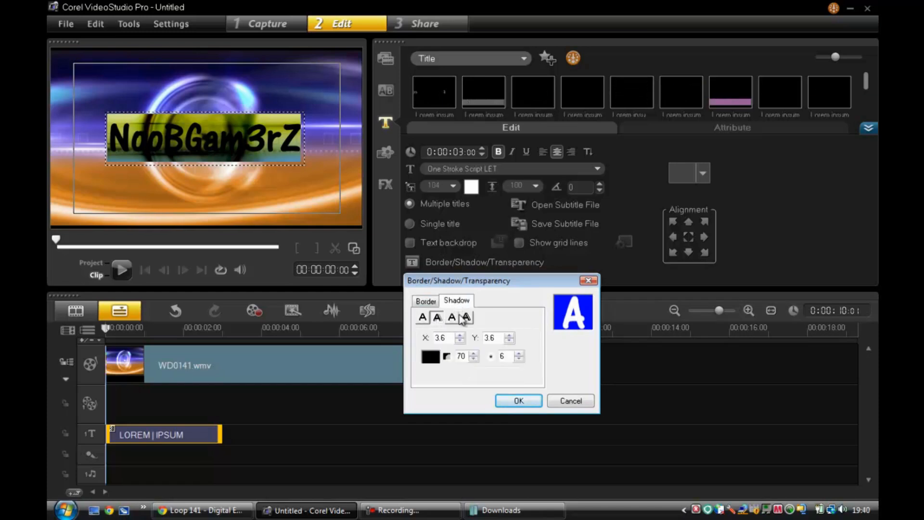
left_click(451, 318)
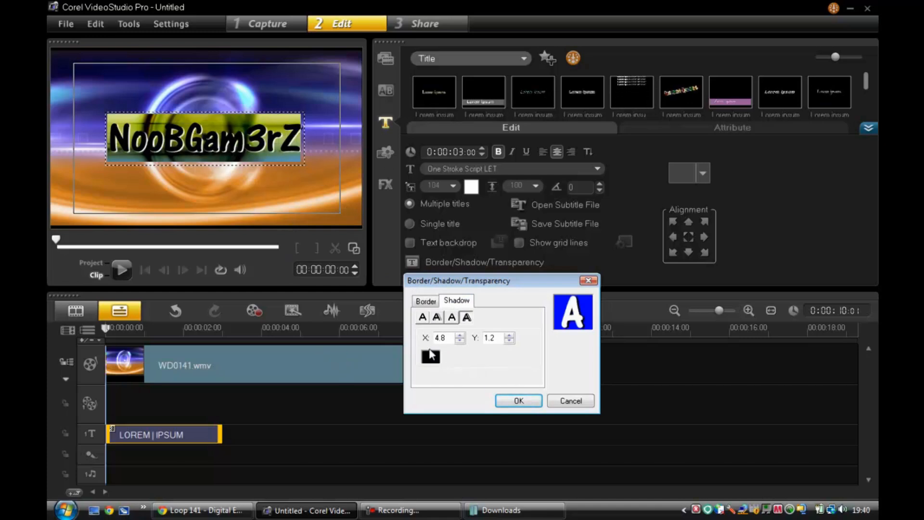
Step: Try several title style presets, settling on the bold italic Arial one
left_click(702, 173)
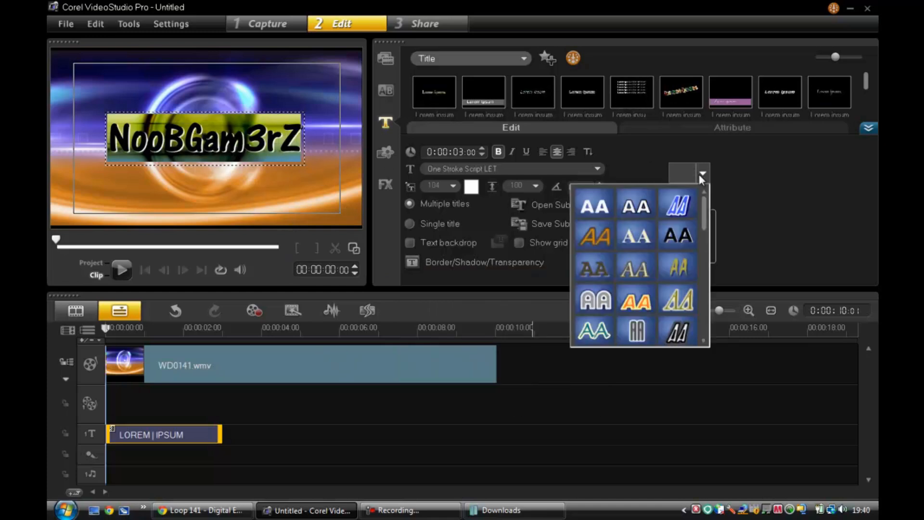
scroll("down", 3)
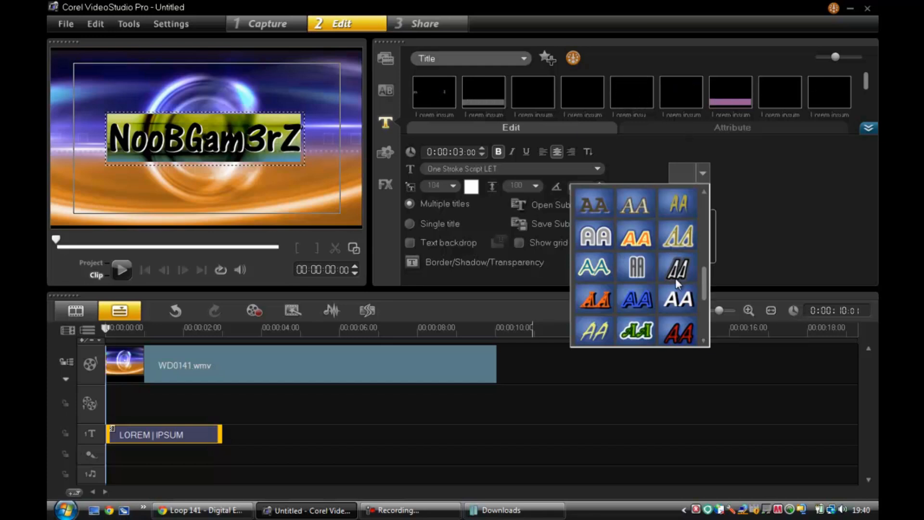
left_click(678, 266)
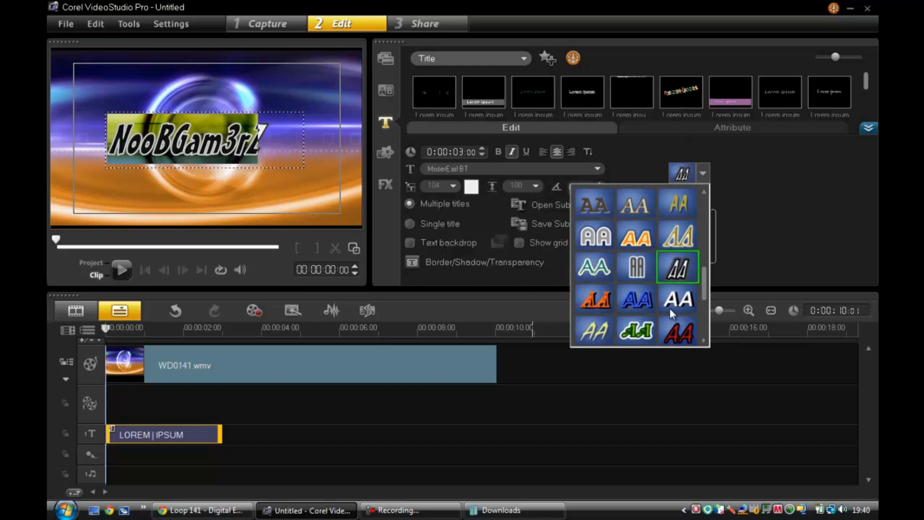
left_click(593, 330)
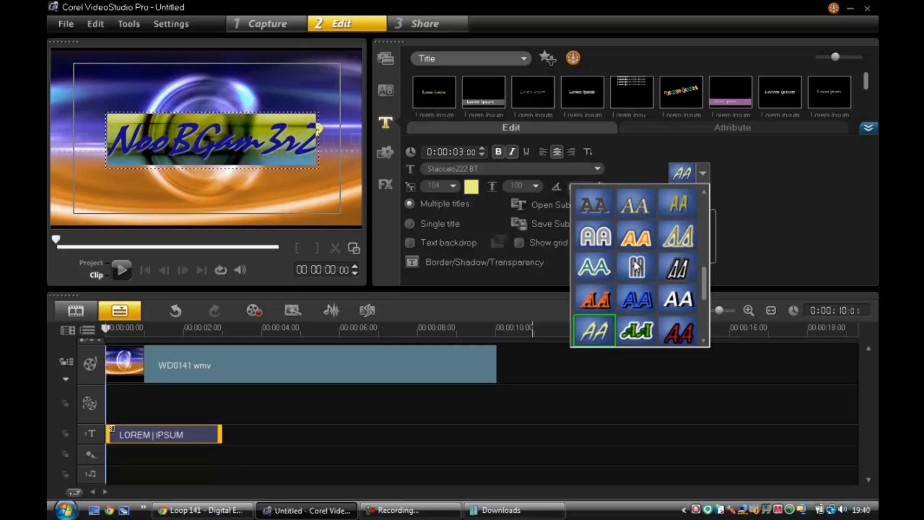
scroll("down", 3)
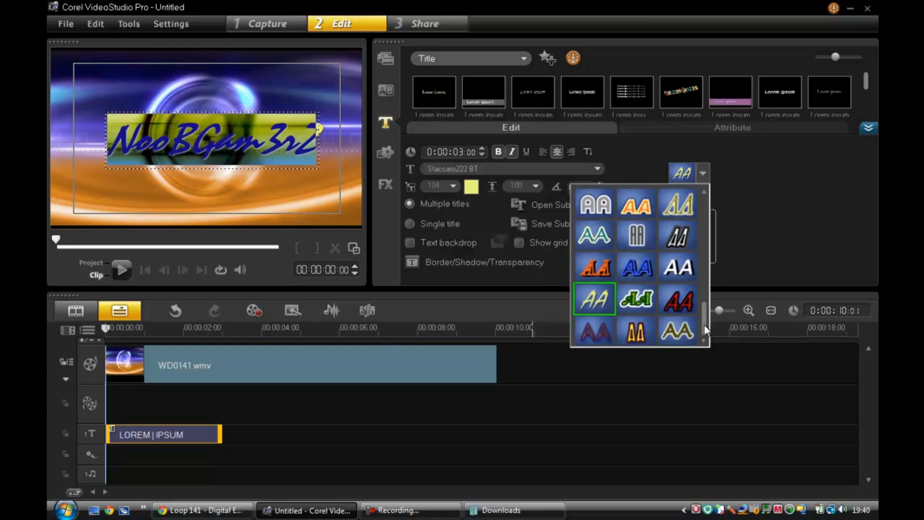
left_click(676, 299)
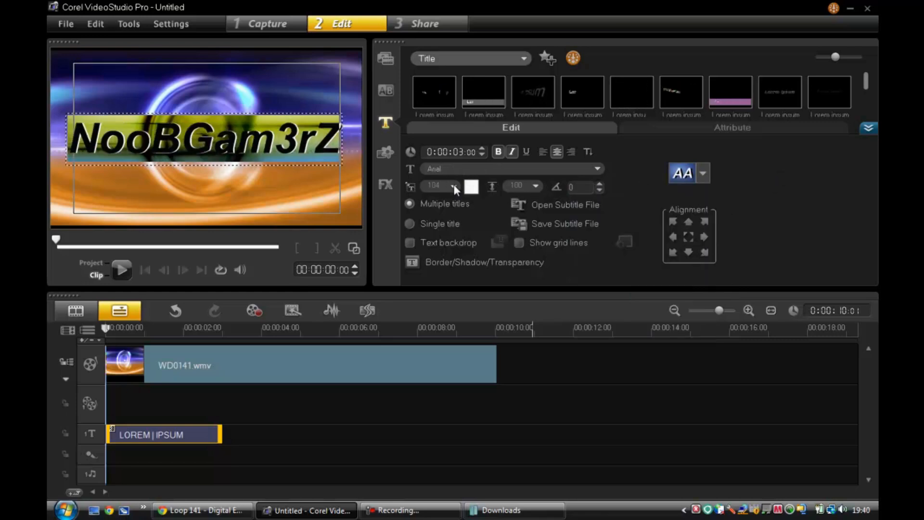
Step: Shrink the title to size 97 and colour it pure red via Corel Color Picker
left_click(453, 187)
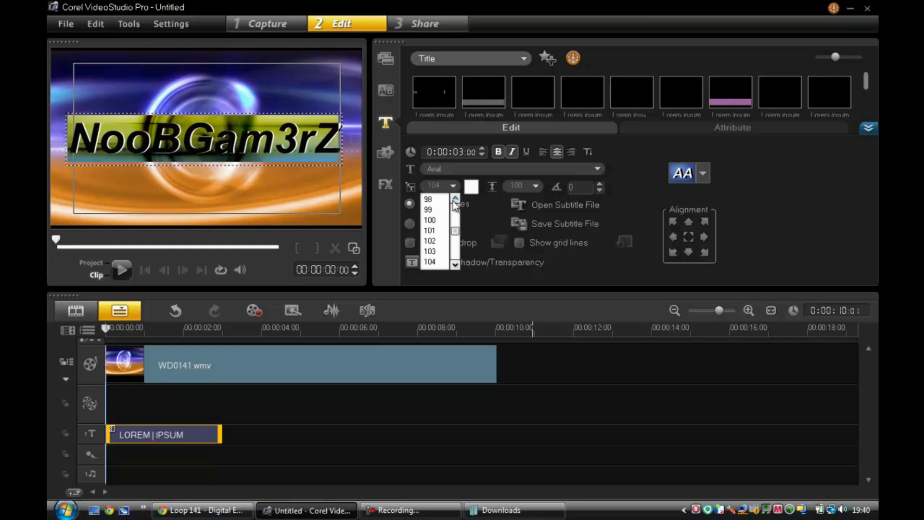
left_click(429, 202)
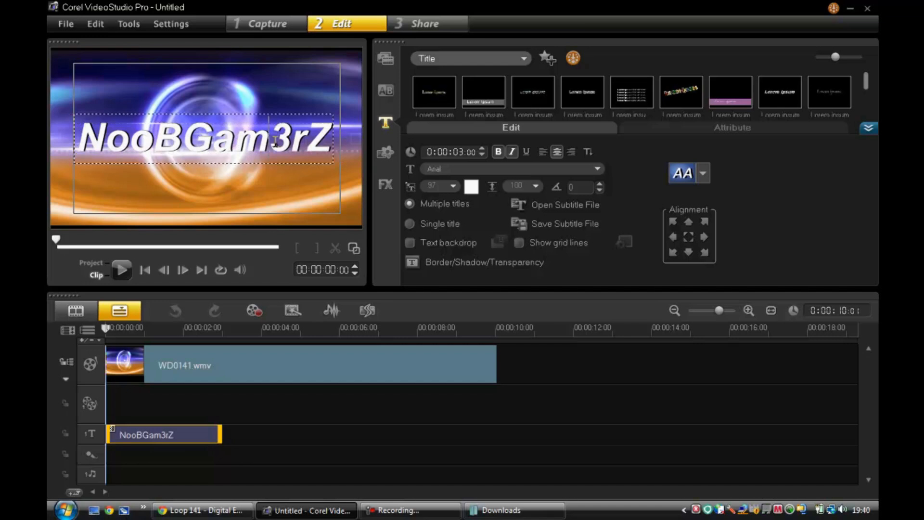
left_click(471, 186)
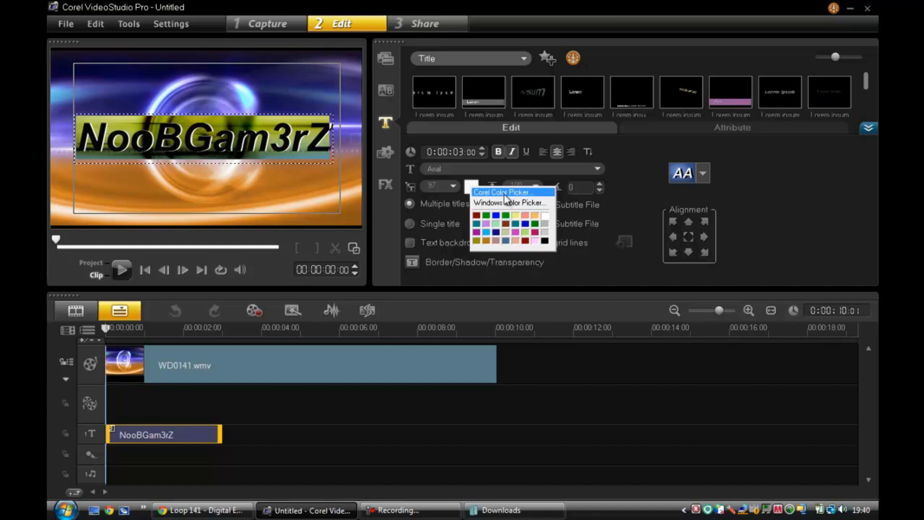
left_click(502, 191)
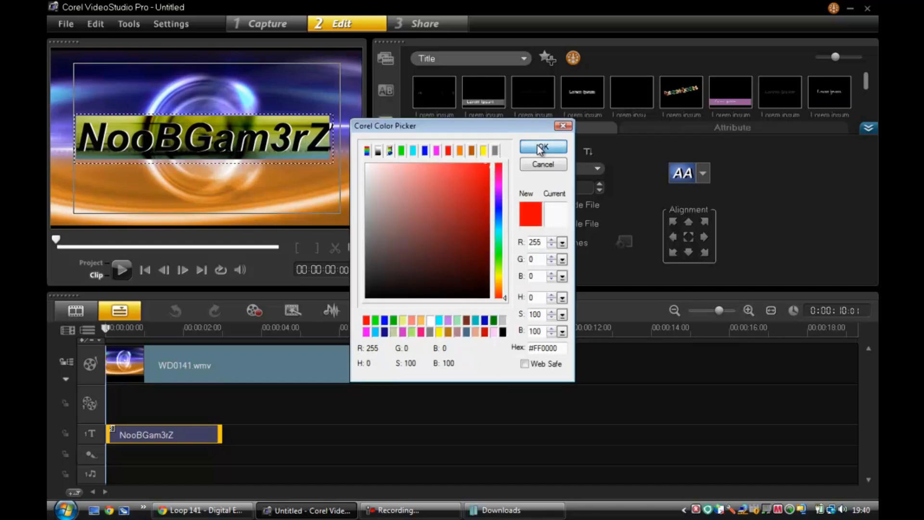
left_click(542, 146)
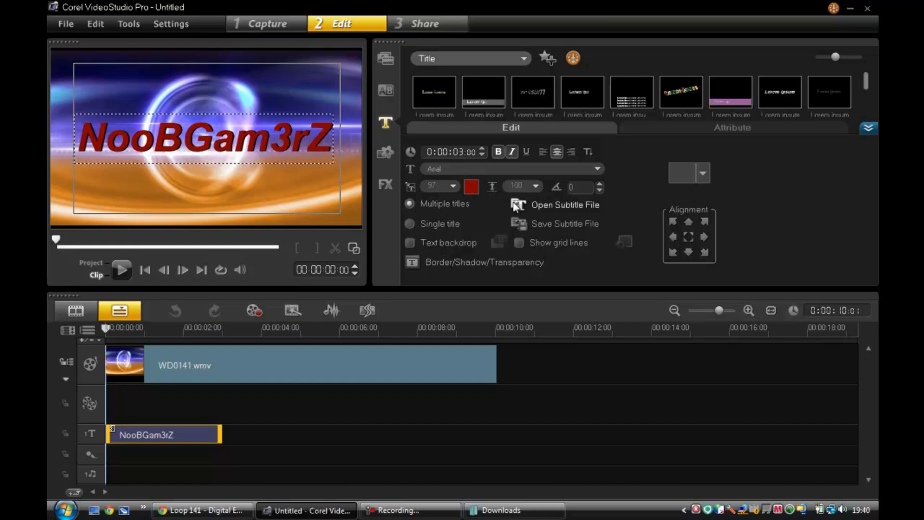
mouse_move(477, 281)
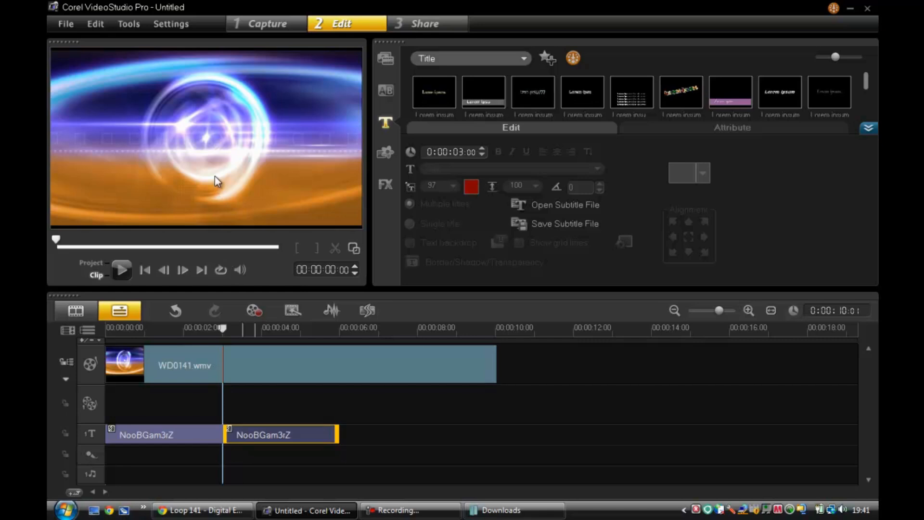
mouse_move(206, 133)
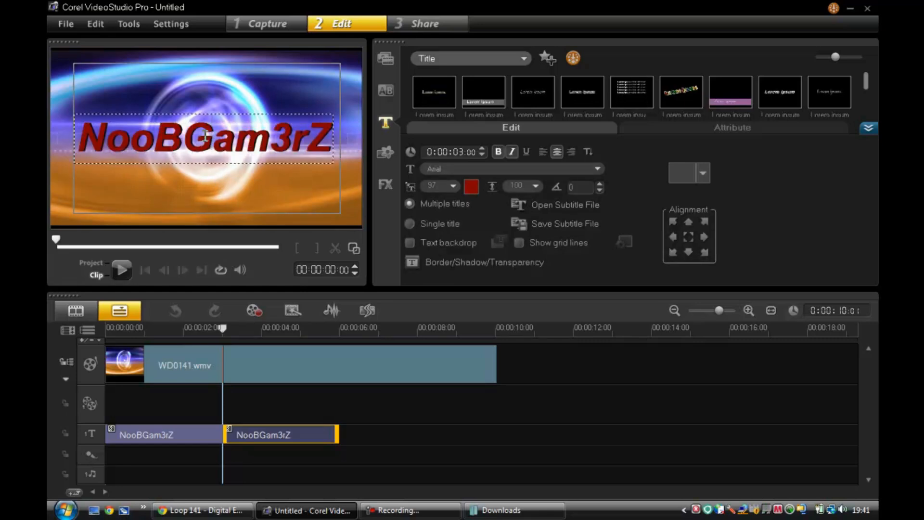
Step: Retype the copied second title clip's text as Tutorials
type("Tutorials")
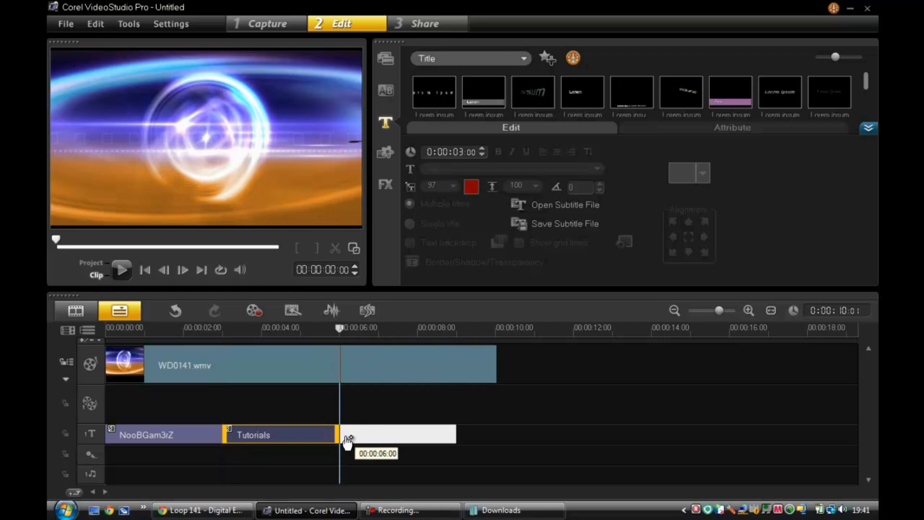
mouse_move(357, 442)
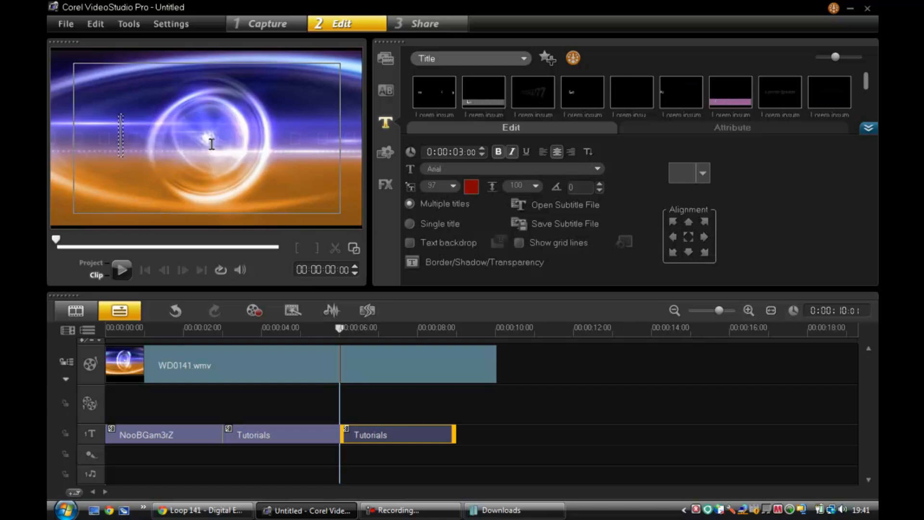
Step: Name the third title clip Gameplays and bring up its copy options
type("Gameplays")
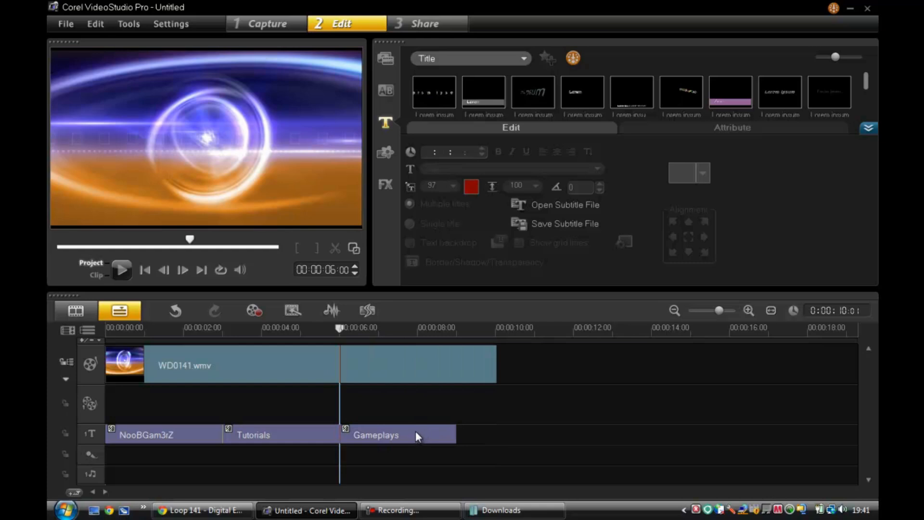
right_click(375, 434)
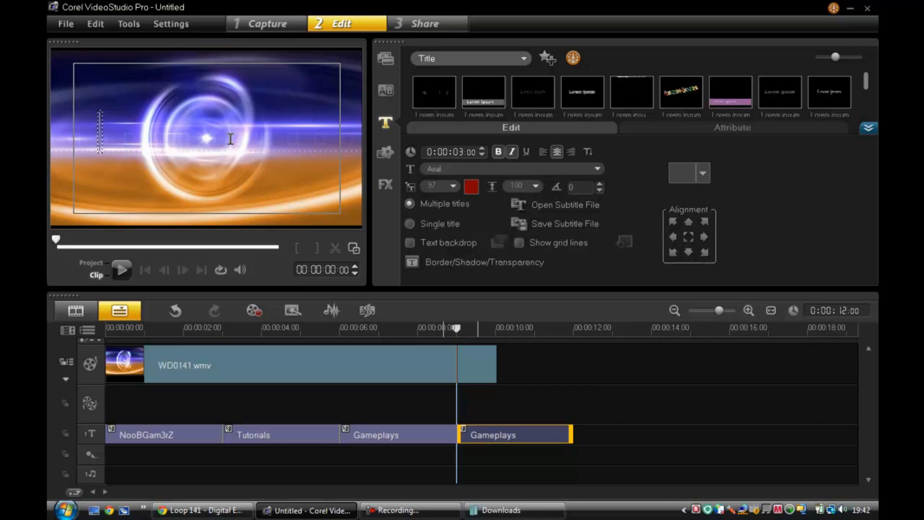
Step: Change the new fourth title's text to Enjoy! and centre it in the frame
type("Enjoy")
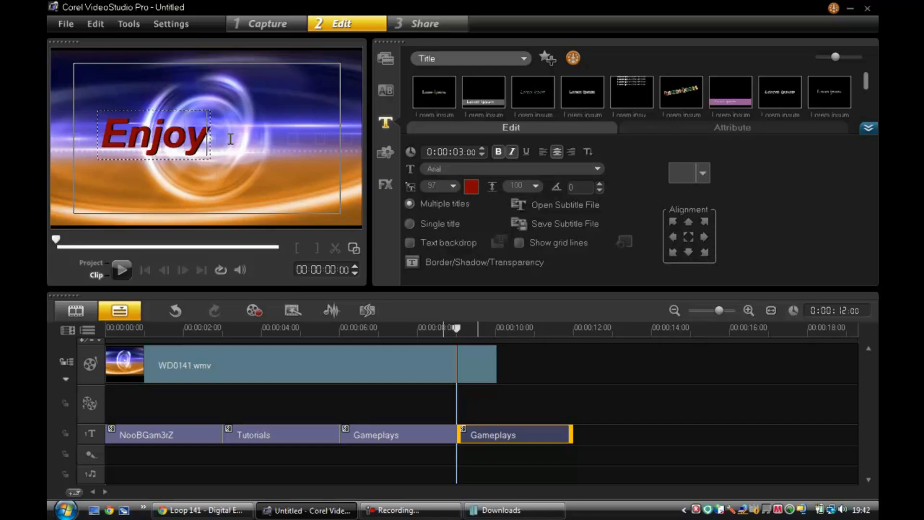
left_click(688, 236)
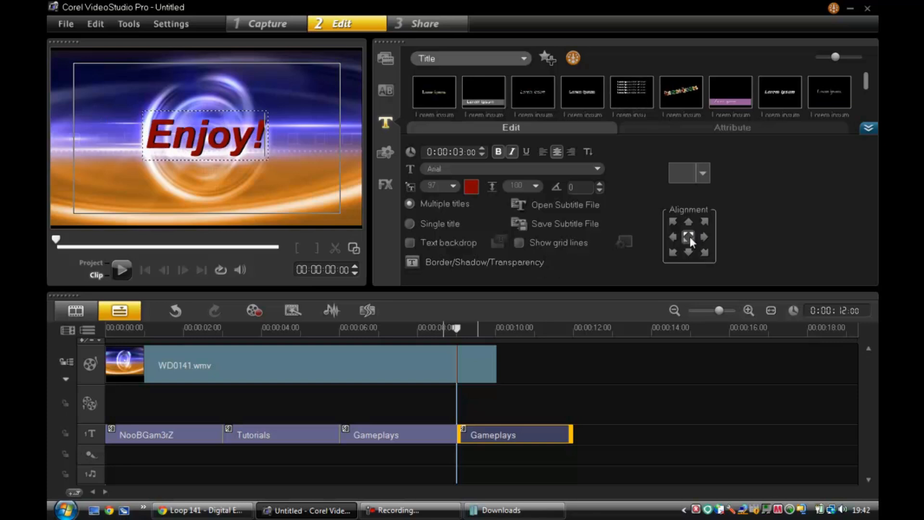
left_click(513, 435)
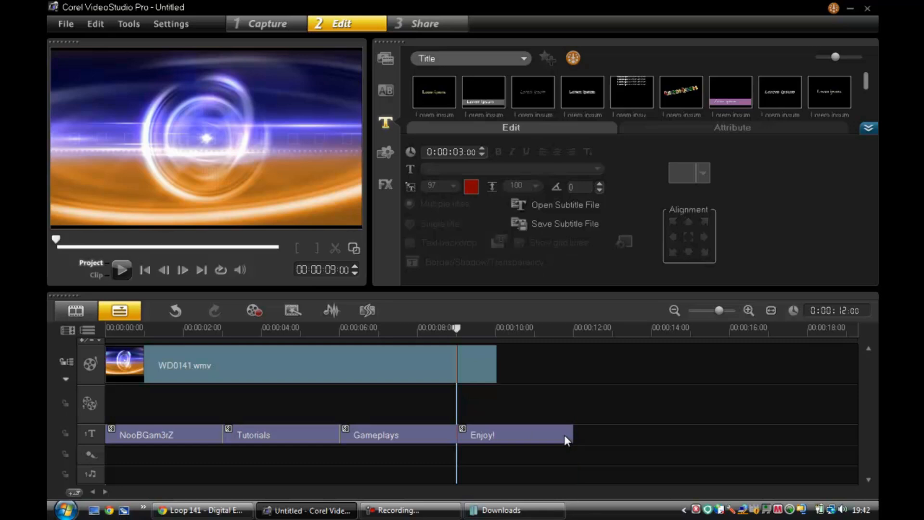
Step: Trim the Enjoy! and Gameplays title clips down to about two seconds each
left_click(513, 435)
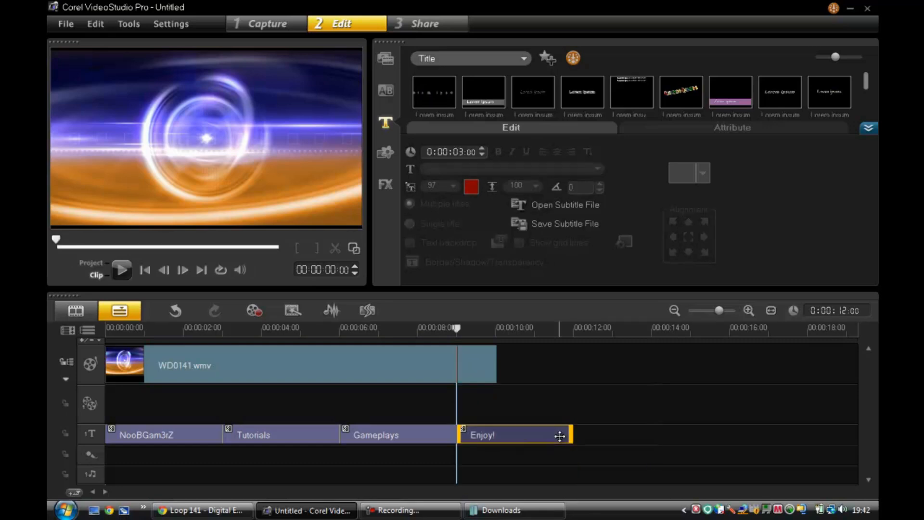
left_click_drag(568, 434, 548, 434)
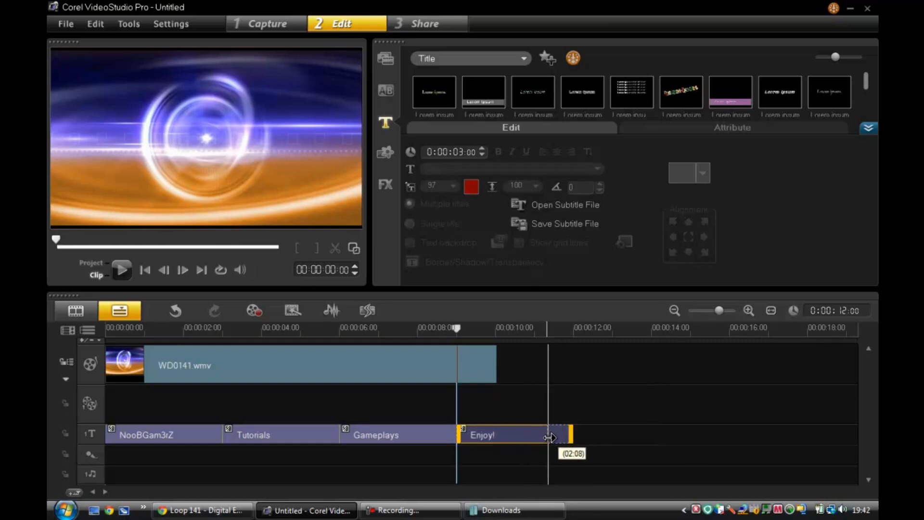
left_click_drag(567, 436, 539, 436)
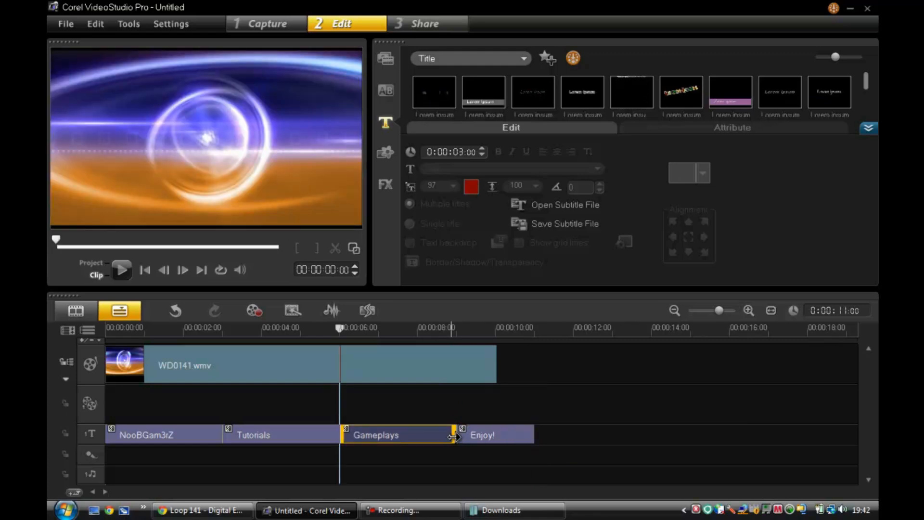
left_click_drag(454, 435, 427, 435)
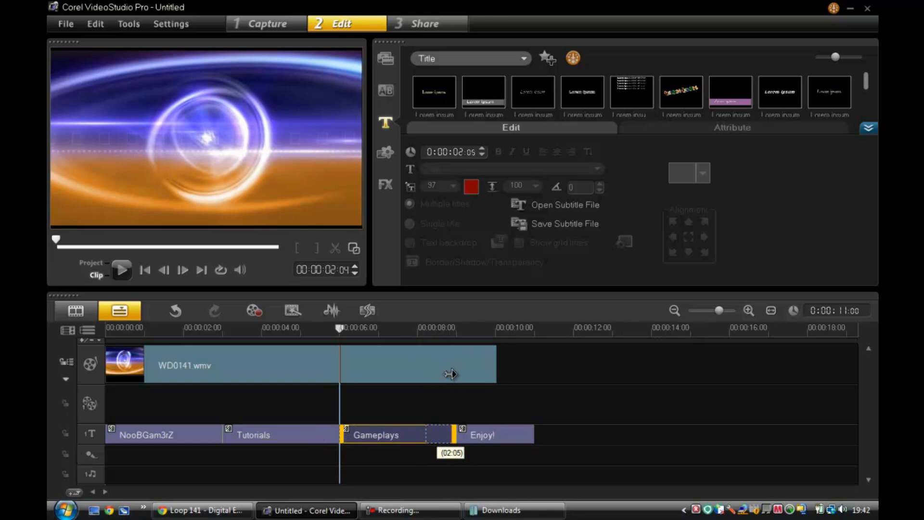
left_click(280, 435)
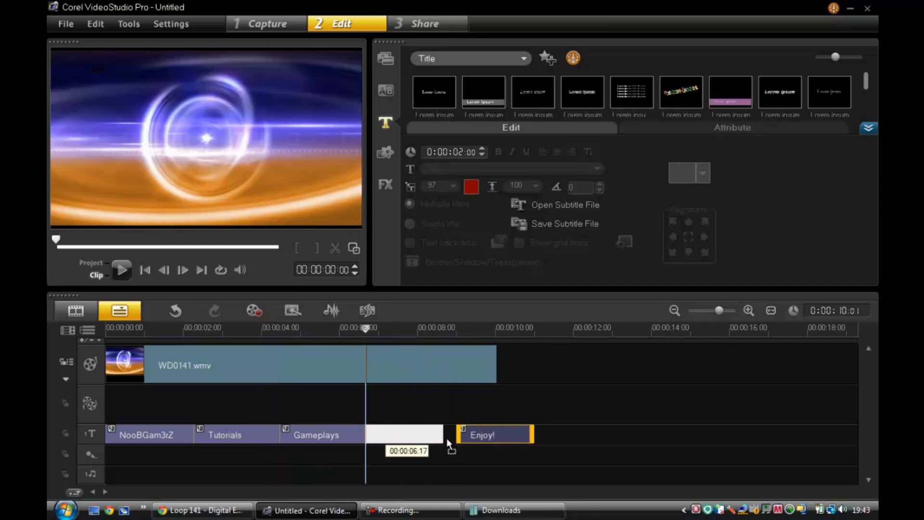
Step: Move Enjoy! next to Gameplays and change the duplicated last title to Test
left_click_drag(494, 434, 404, 434)
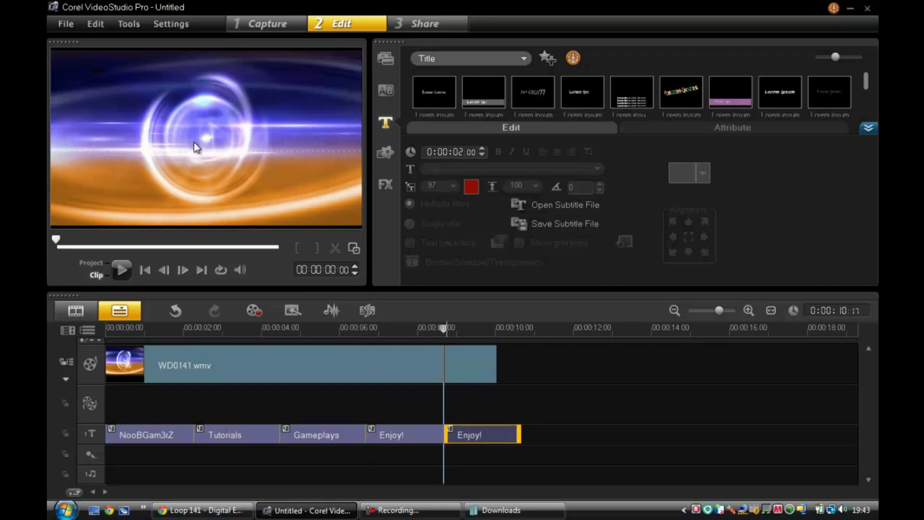
left_click(482, 434)
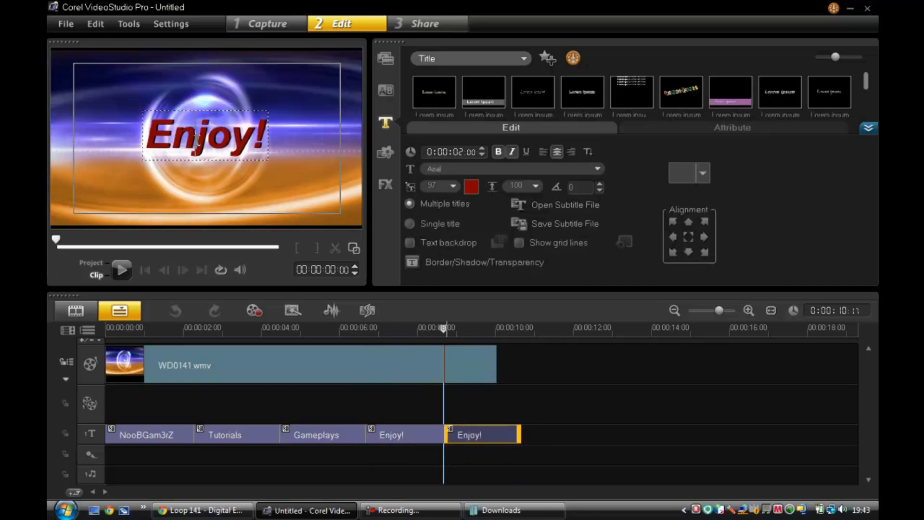
type("Test")
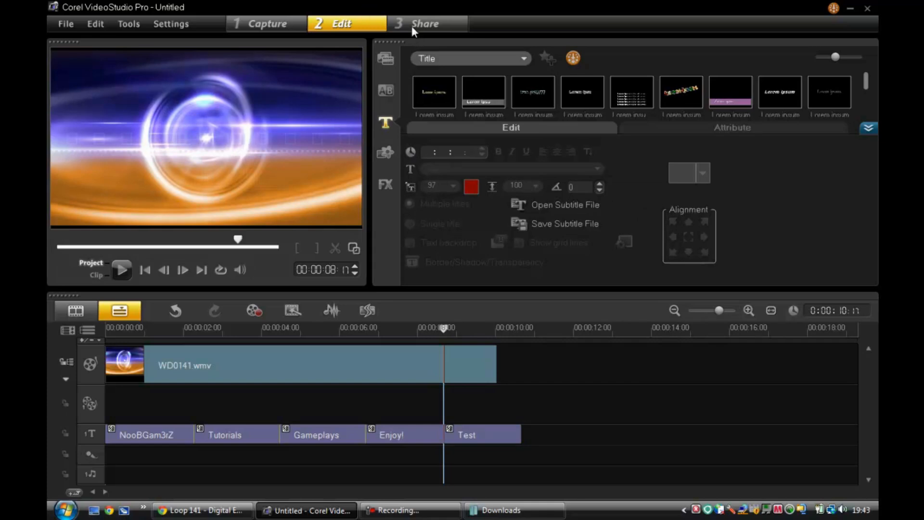
Step: Put the Vanila Ice-Ice Ice baby MP3 from Music > Ericsson onto the music track
left_click(385, 58)
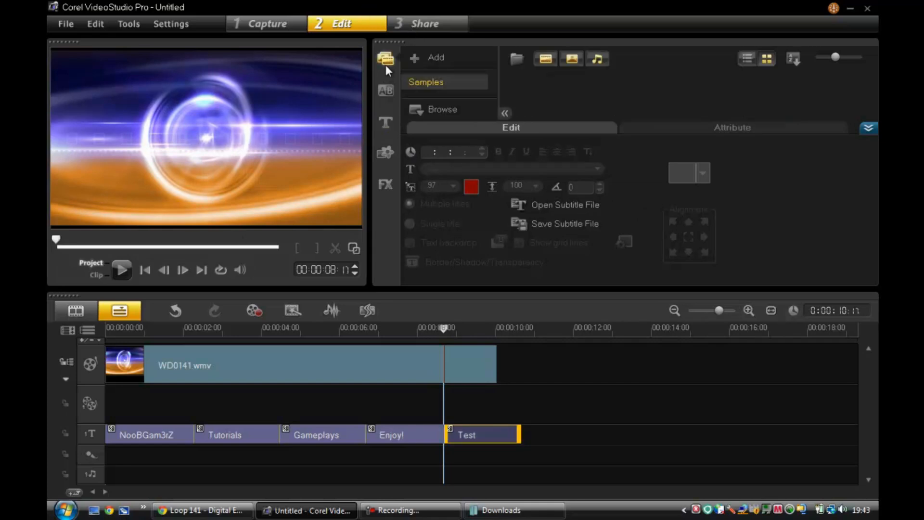
left_click(65, 509)
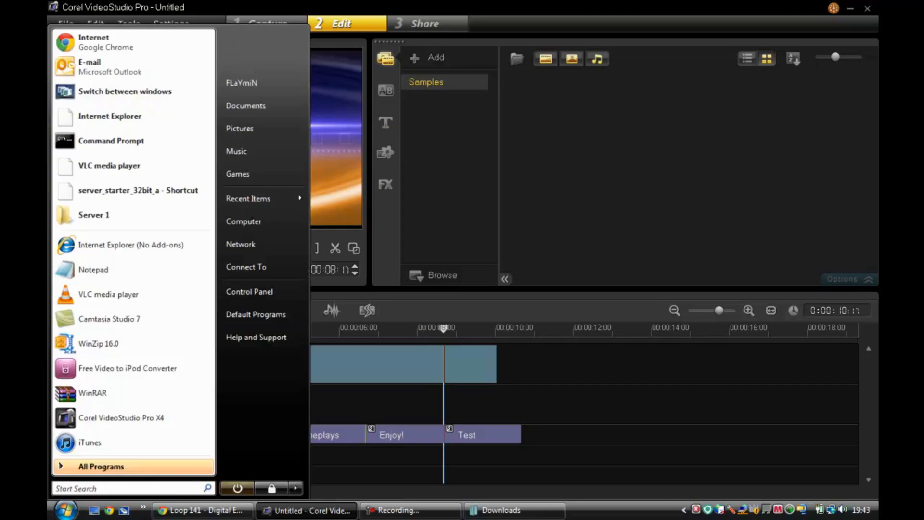
mouse_move(257, 154)
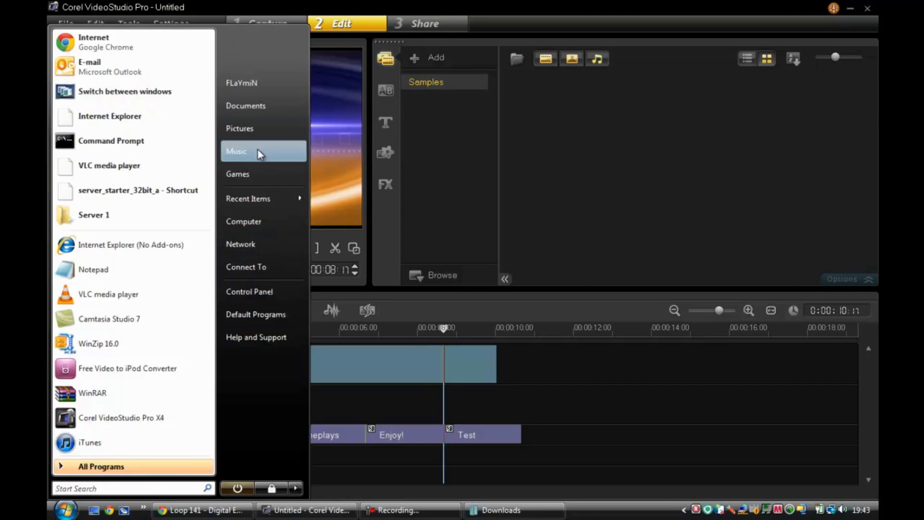
left_click(236, 151)
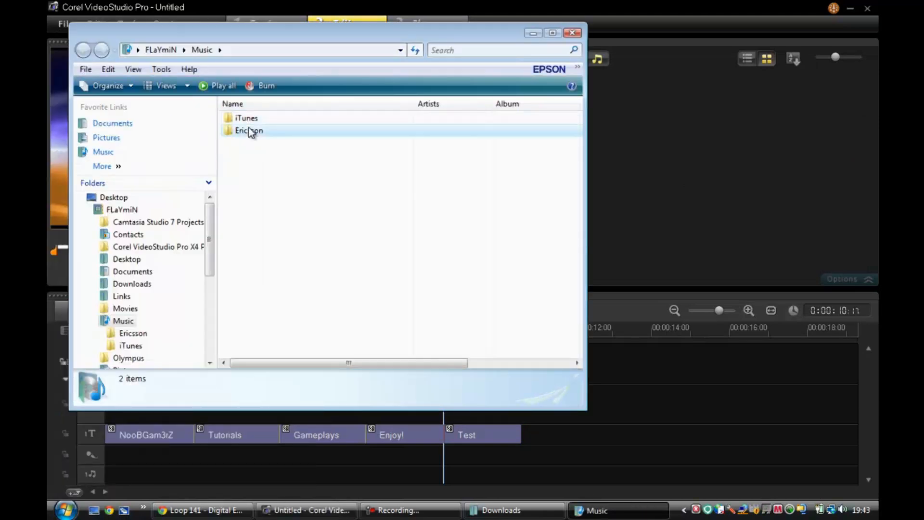
double_click(248, 130)
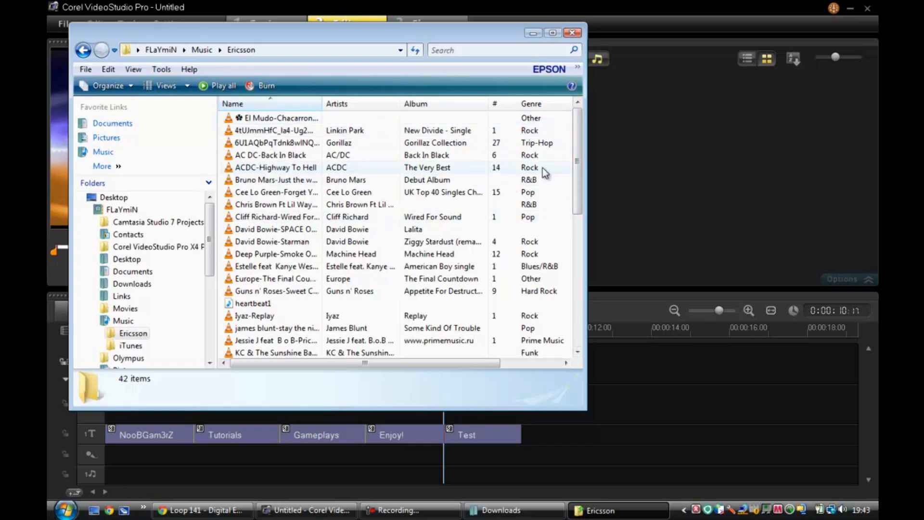
mouse_move(496, 178)
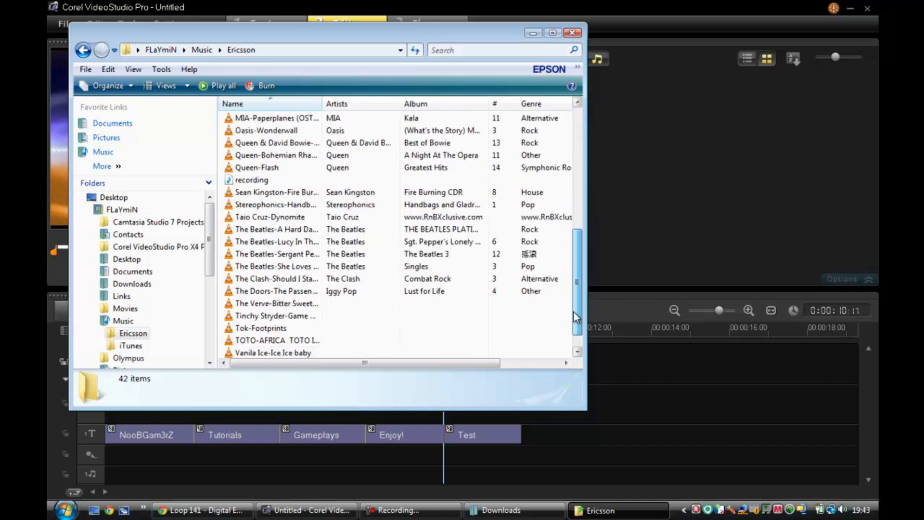
scroll("down", 3)
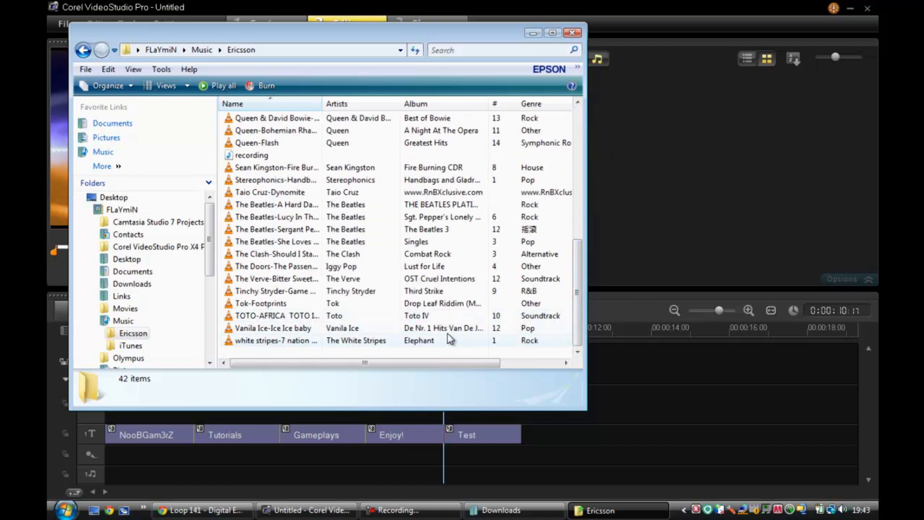
left_click(272, 328)
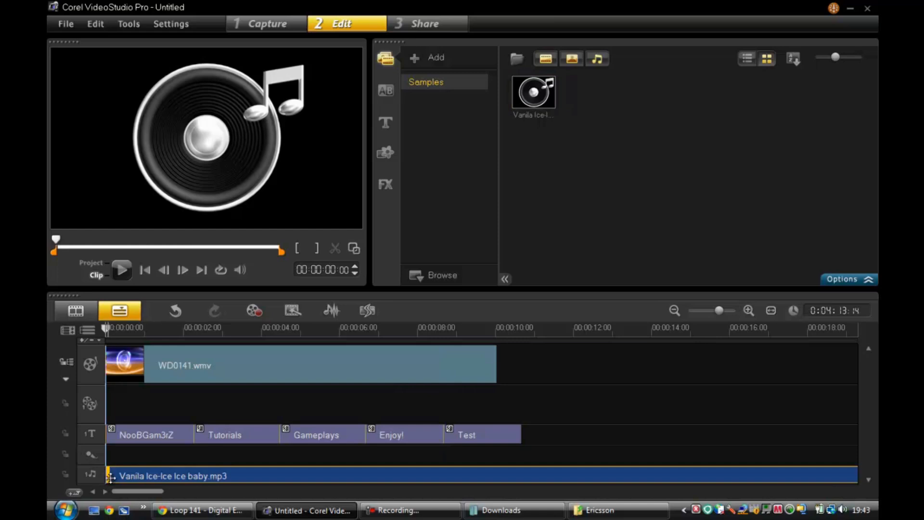
Step: Trim the Vanila Ice song to 0:00:10:17, ending with the Test title
left_click_drag(138, 491, 368, 491)
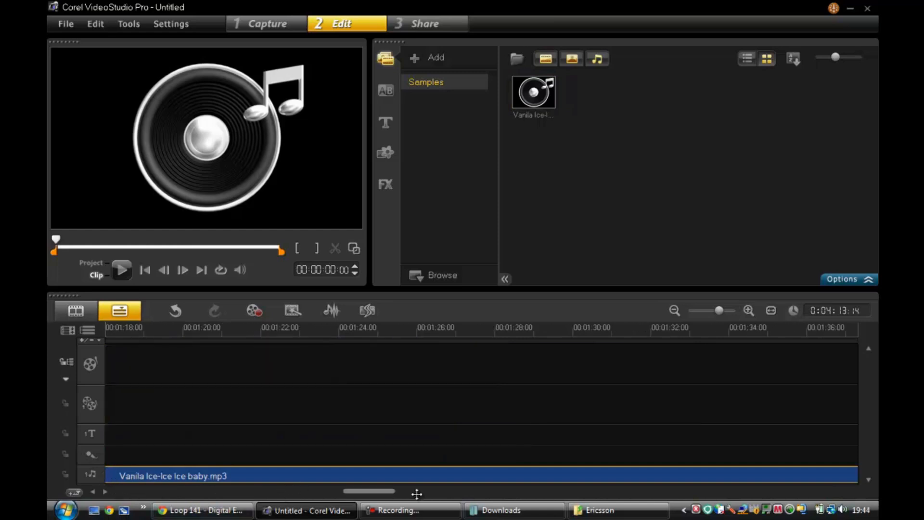
left_click_drag(368, 490, 825, 491)
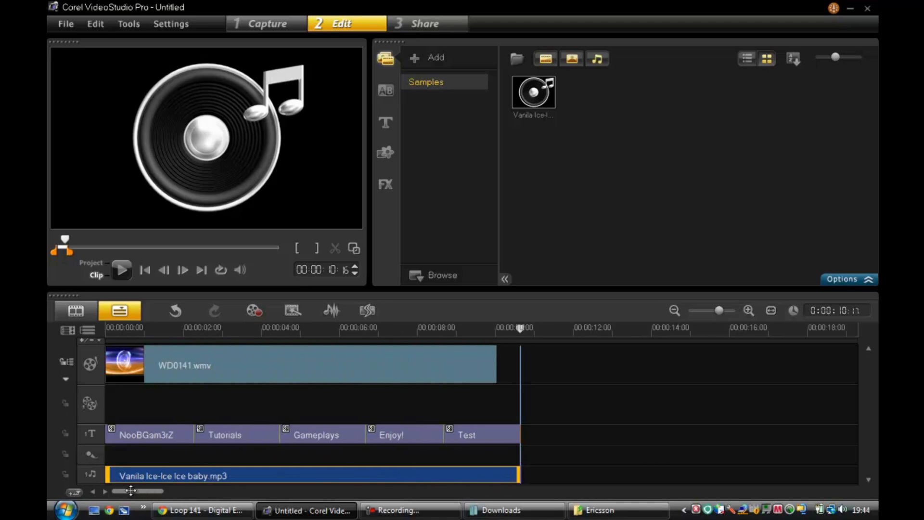
mouse_move(102, 251)
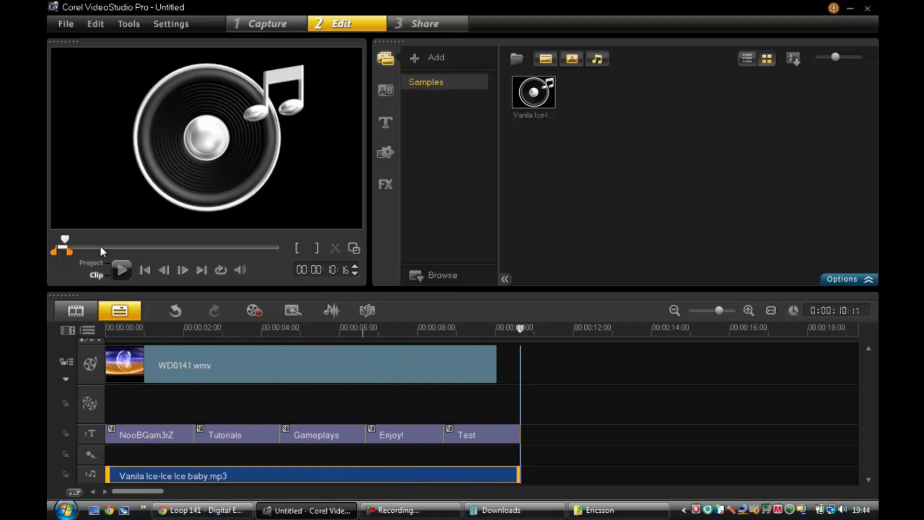
left_click(847, 279)
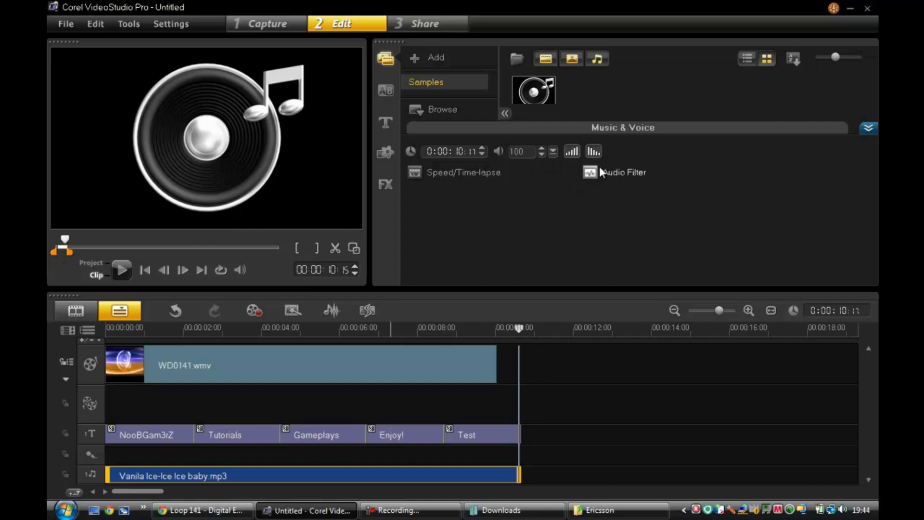
mouse_move(378, 145)
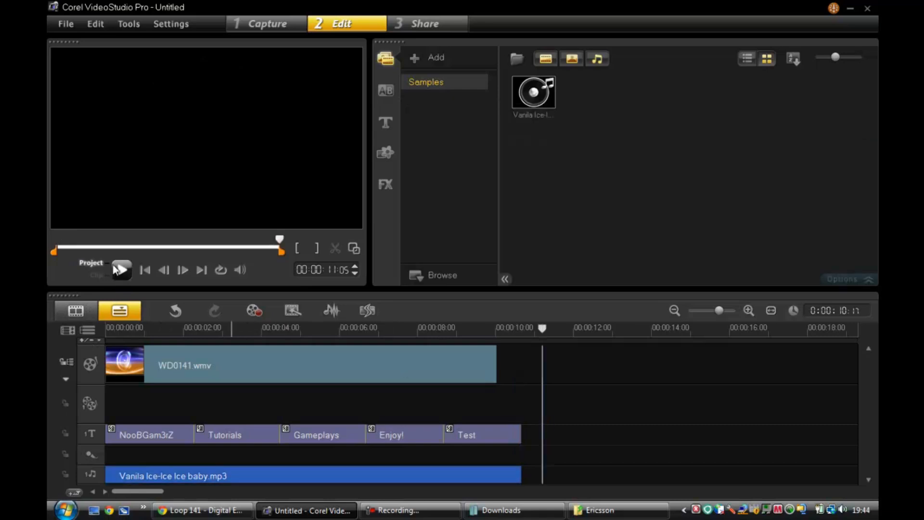
Step: Play the full intro project from the start, stop it, and go to Share
left_click(122, 270)
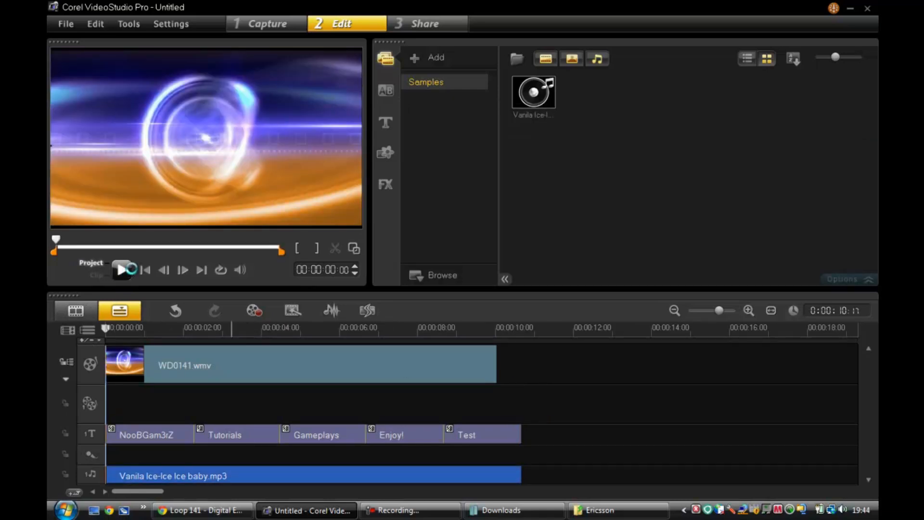
left_click(122, 270)
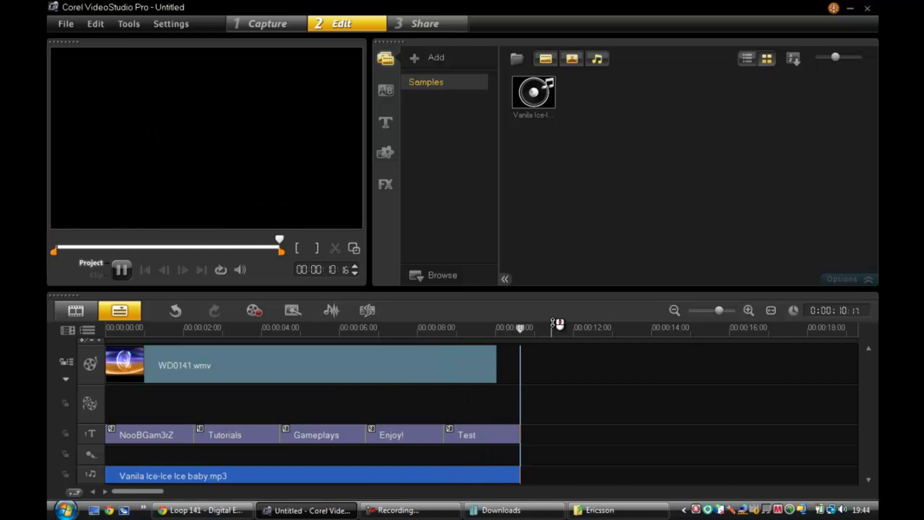
left_click(121, 269)
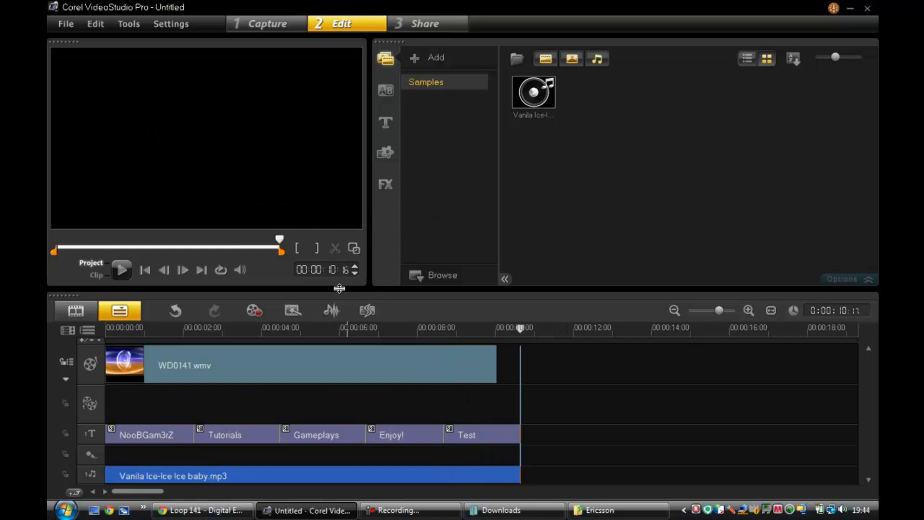
left_click(420, 24)
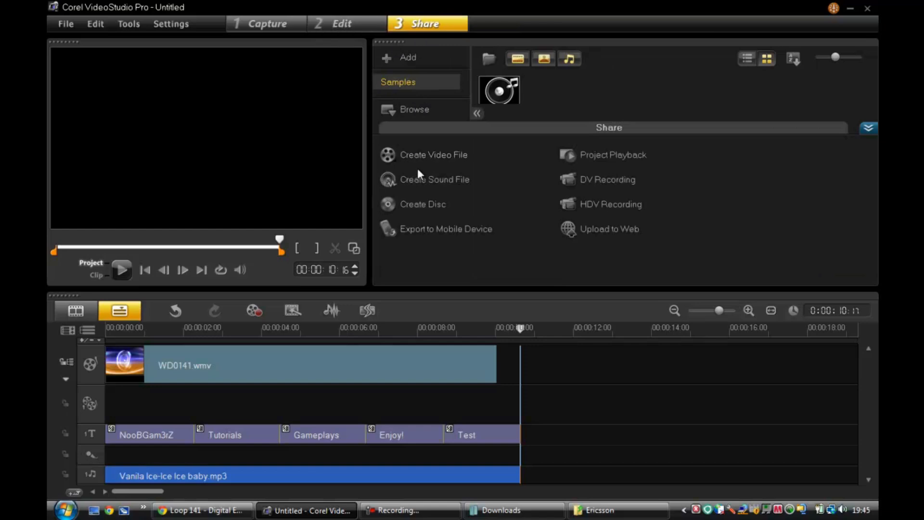
mouse_move(559, 154)
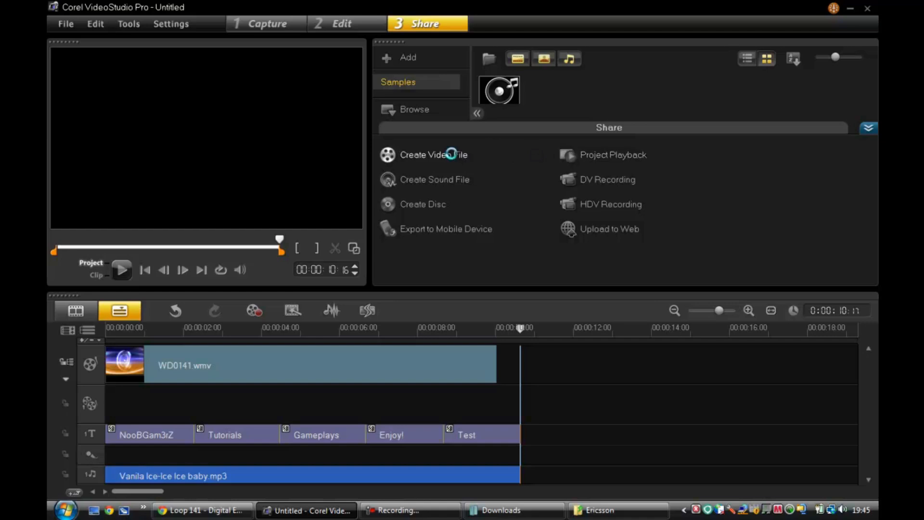
Step: Choose AVCHD (1920x1080P) from the Create Video File format list
left_click(433, 154)
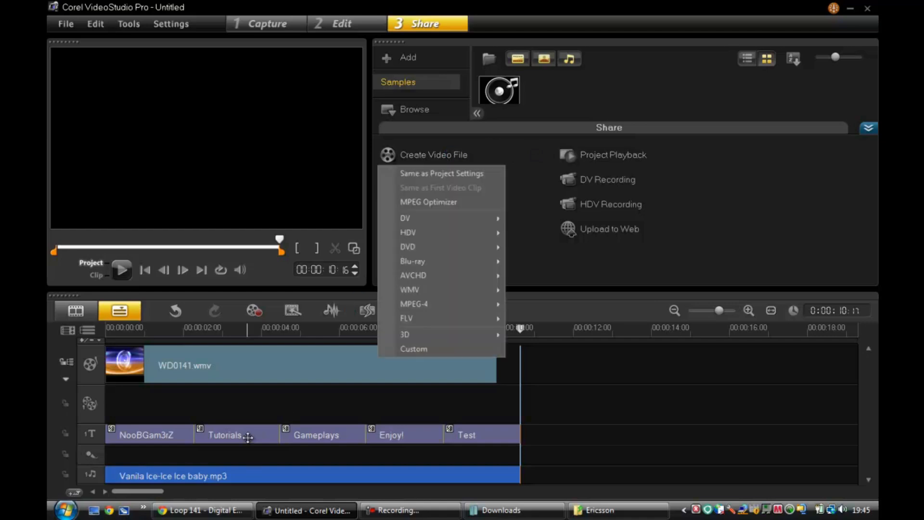
mouse_move(413, 275)
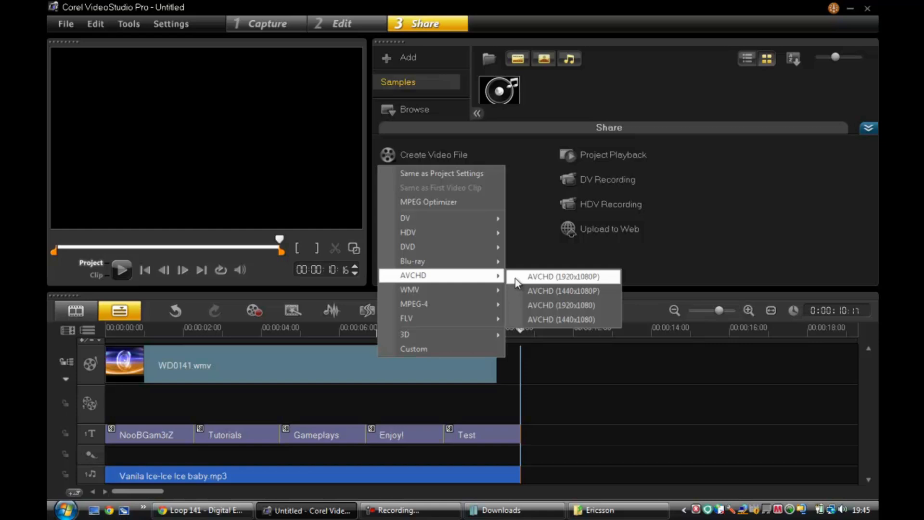
left_click(519, 279)
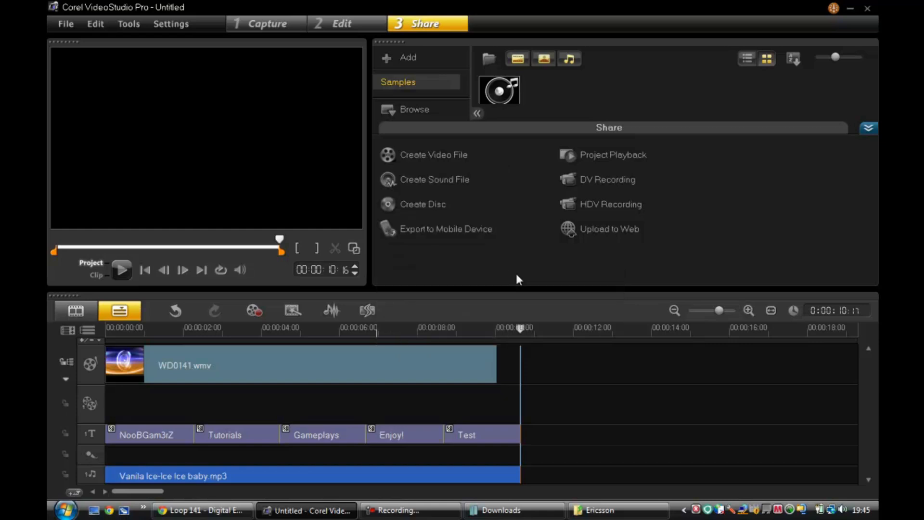
Step: Save the output as 'Test' in Youtube Videos and start rendering
left_click(434, 154)
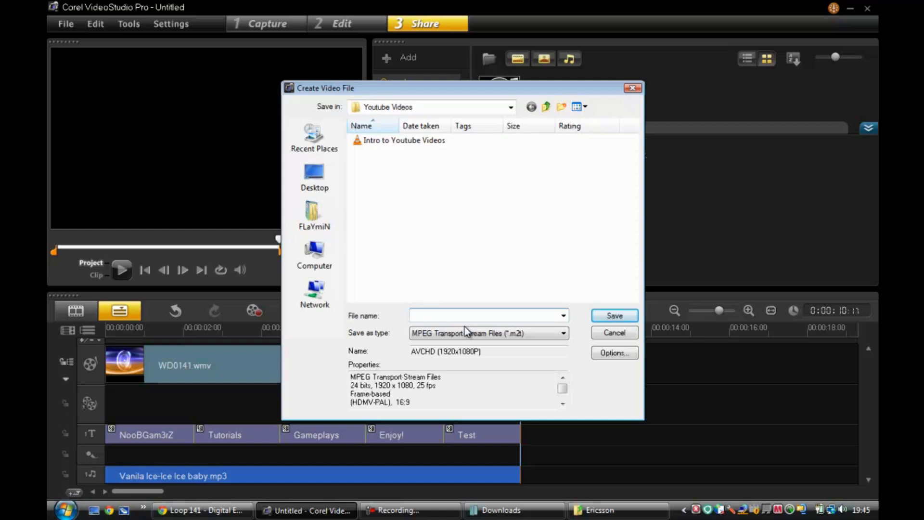
type("Test")
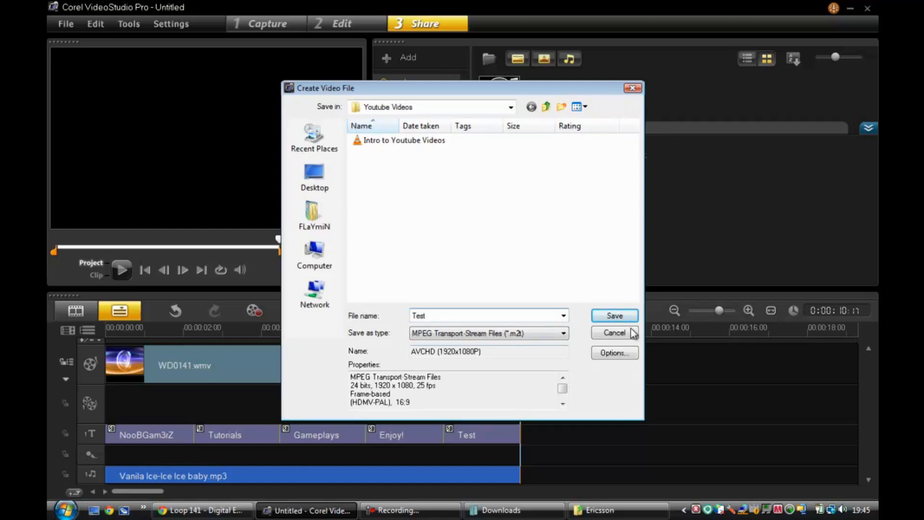
left_click(614, 315)
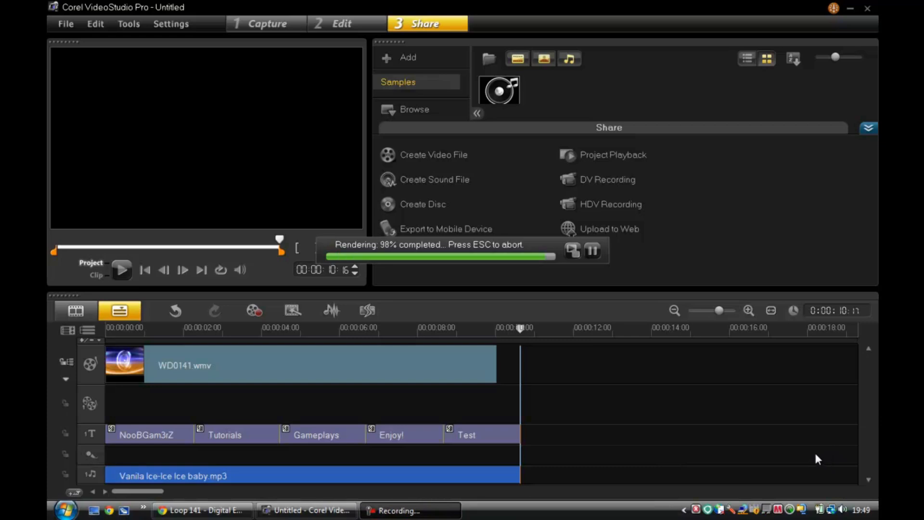
mouse_move(432, 273)
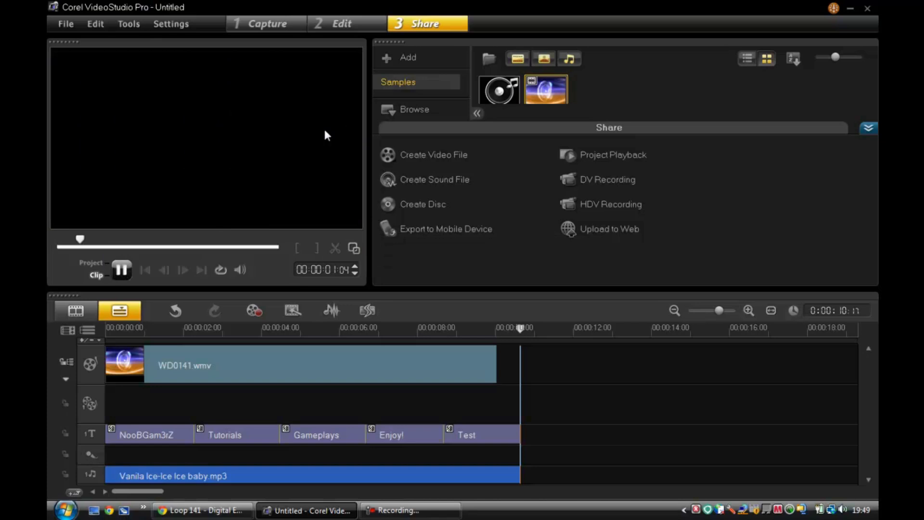
Step: Pause the rendered Test video playing in the preview window
left_click(121, 270)
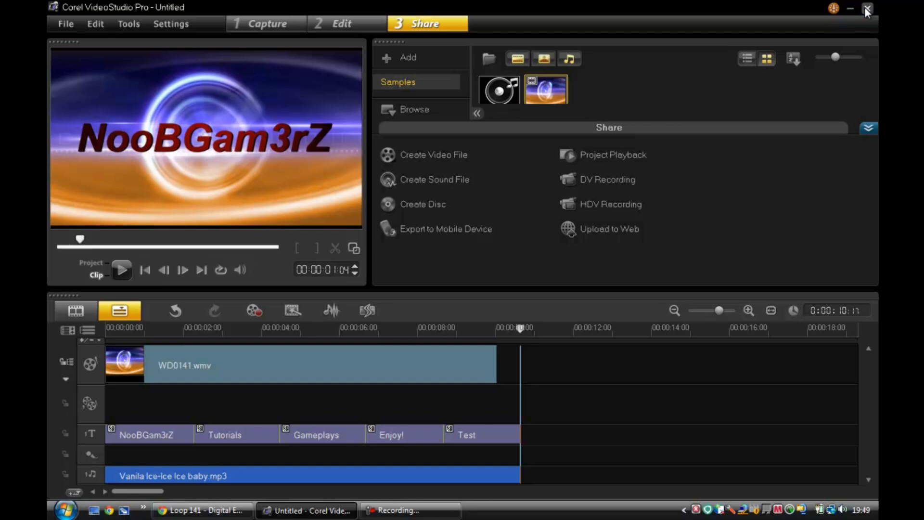
mouse_move(575, 47)
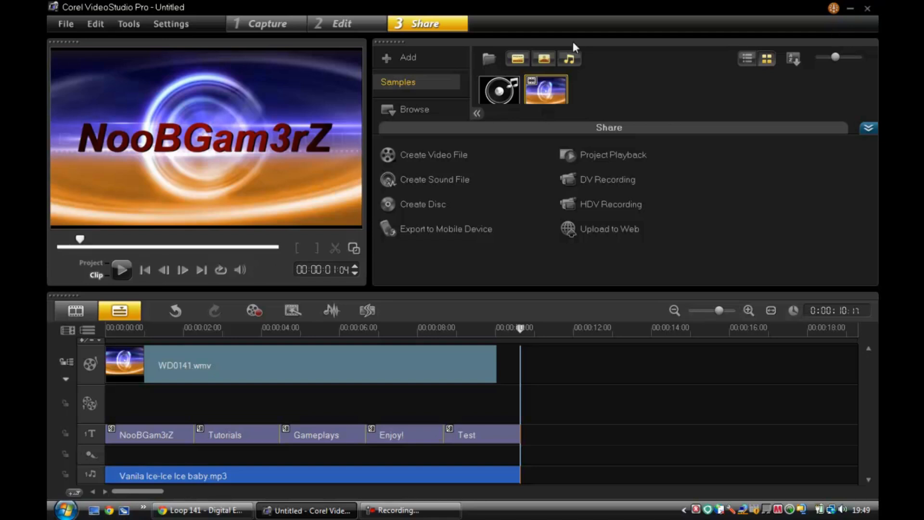
mouse_move(364, 9)
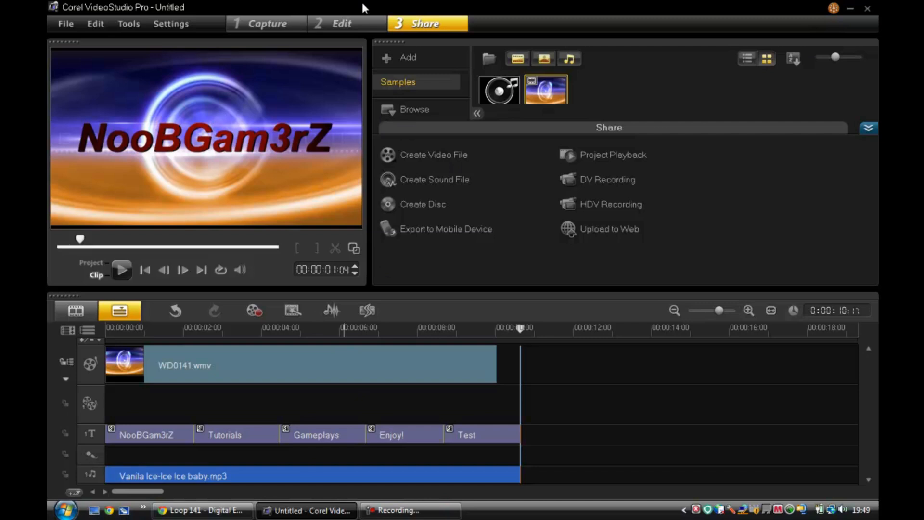
mouse_move(551, 138)
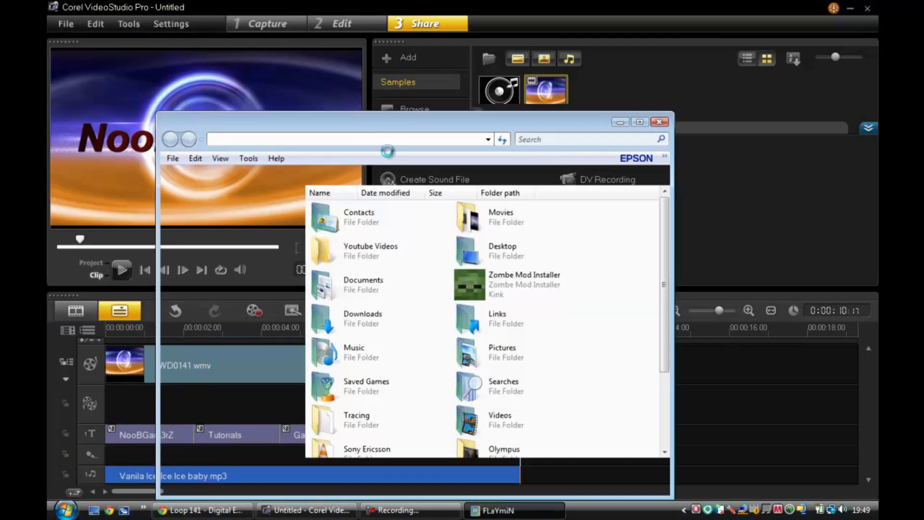
Step: Open the Youtube Videos folder and check the rendered Test .m2t file, 20.9 MB
double_click(370, 246)
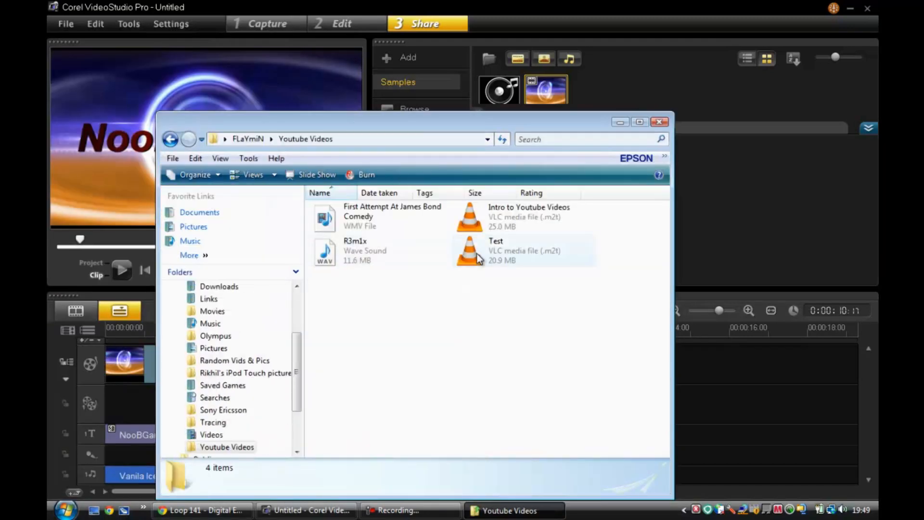
double_click(468, 250)
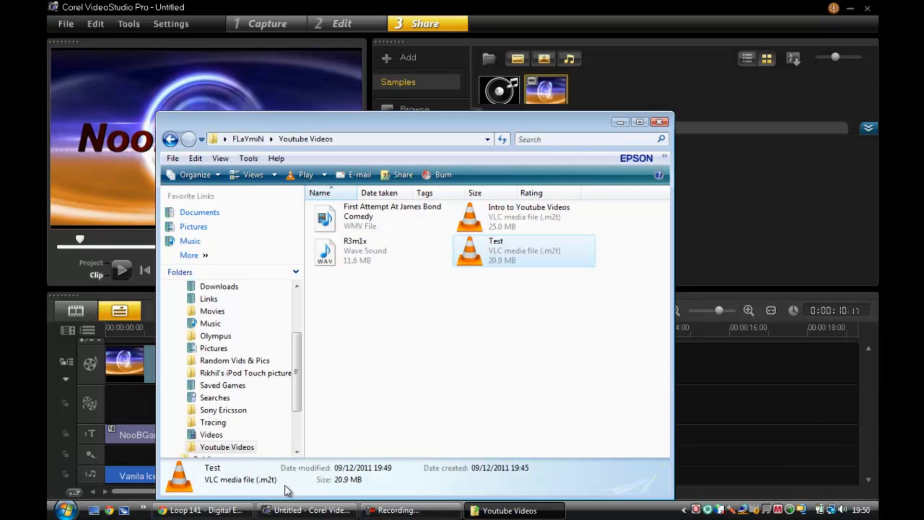
mouse_move(640, 122)
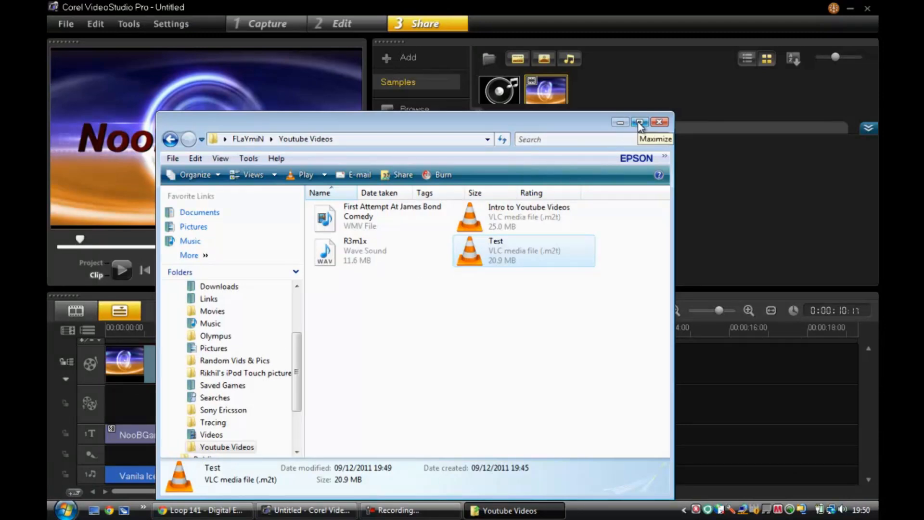
mouse_move(636, 135)
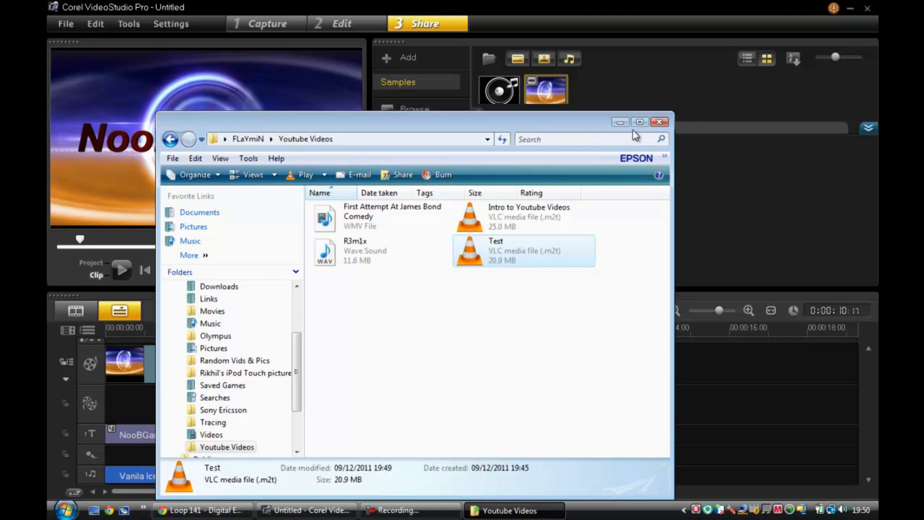